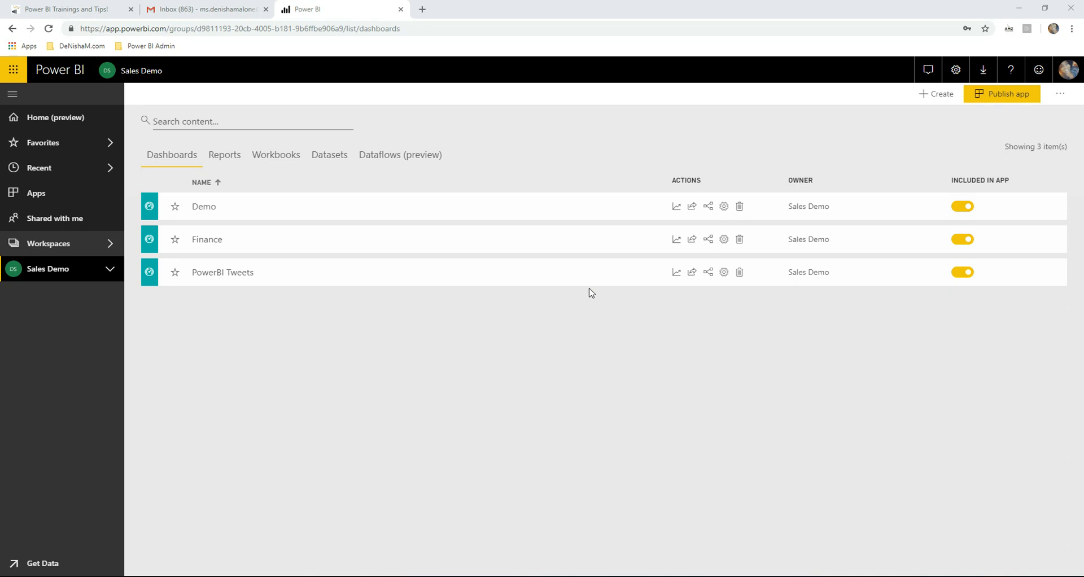
List the 13 reports of the Sales Demo workspace instead of its dashboards.
click(223, 153)
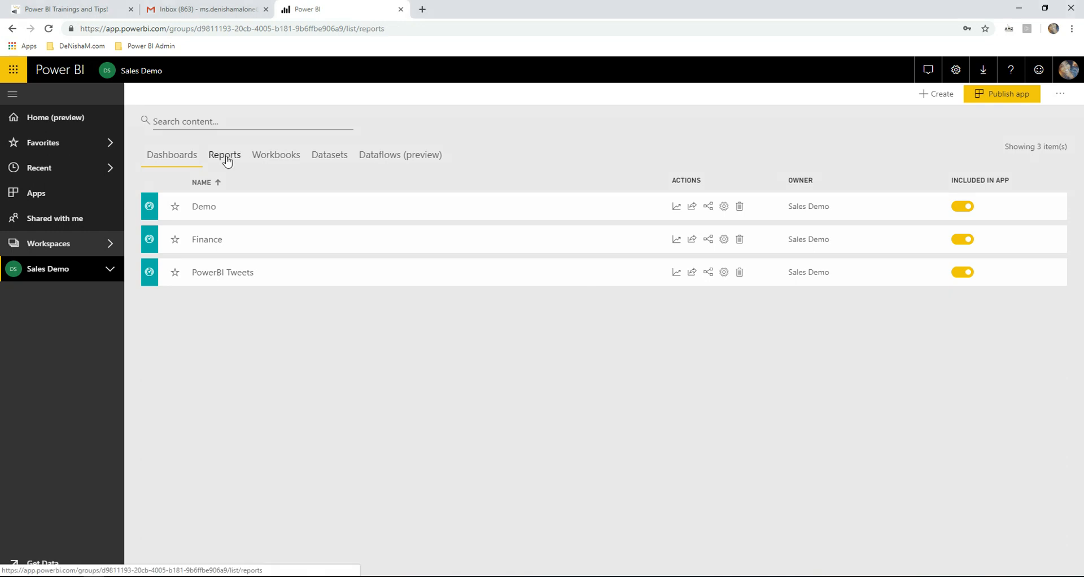
click(223, 154)
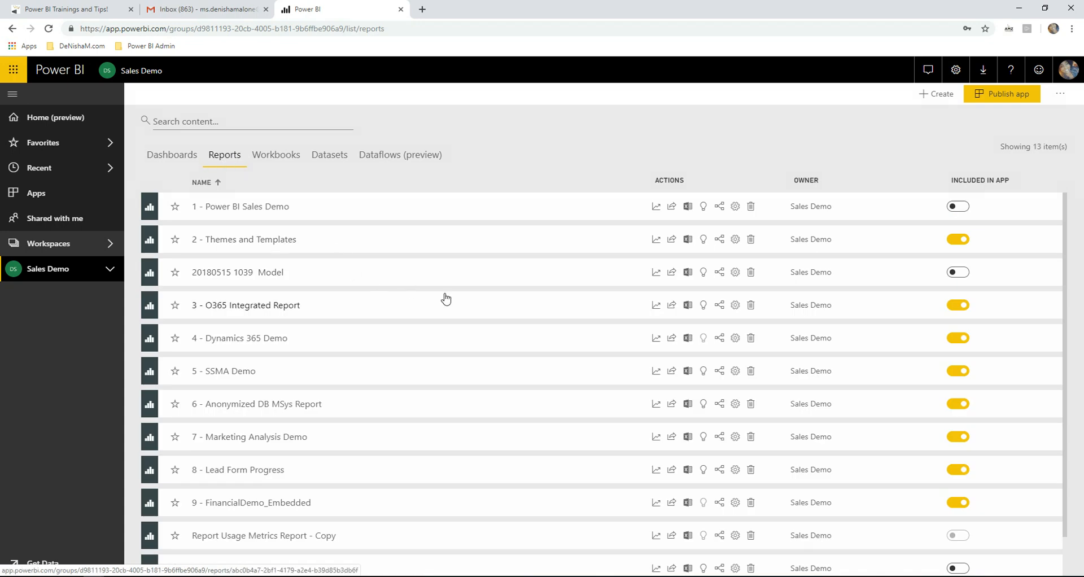
mouse_move(282, 179)
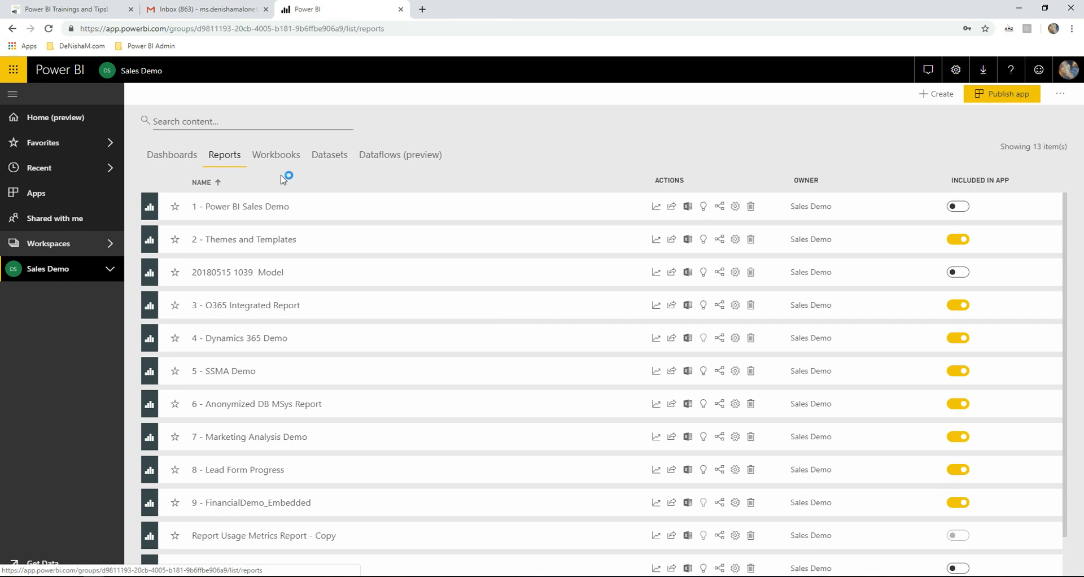
mouse_move(278, 218)
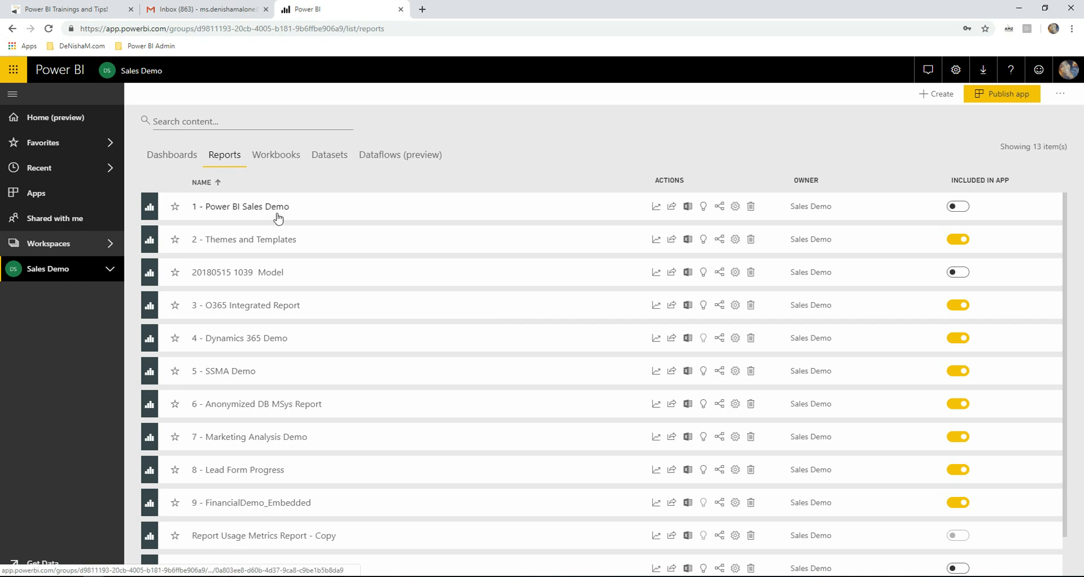
mouse_move(678, 283)
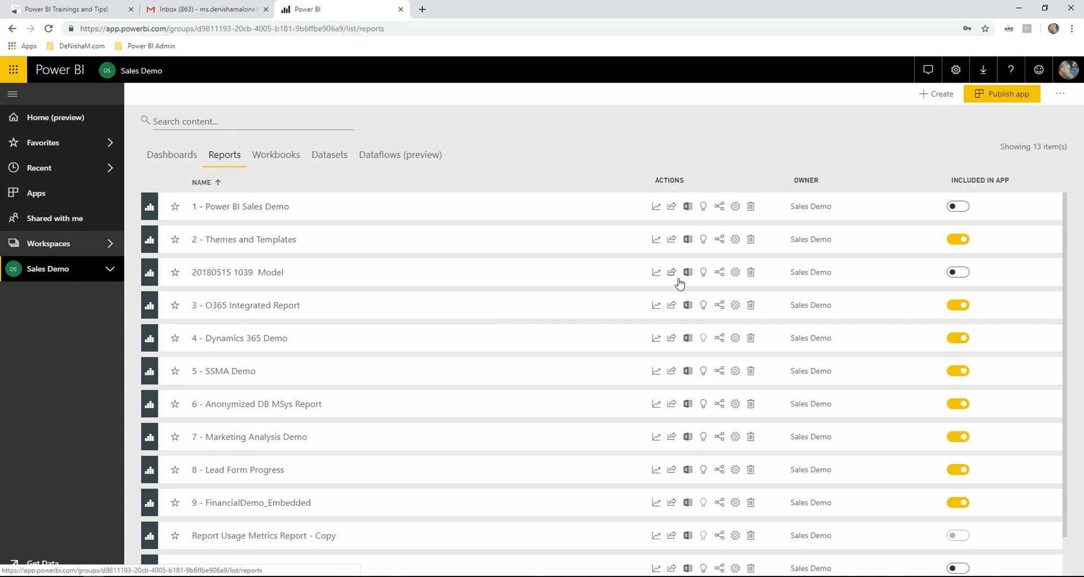
mouse_move(674, 240)
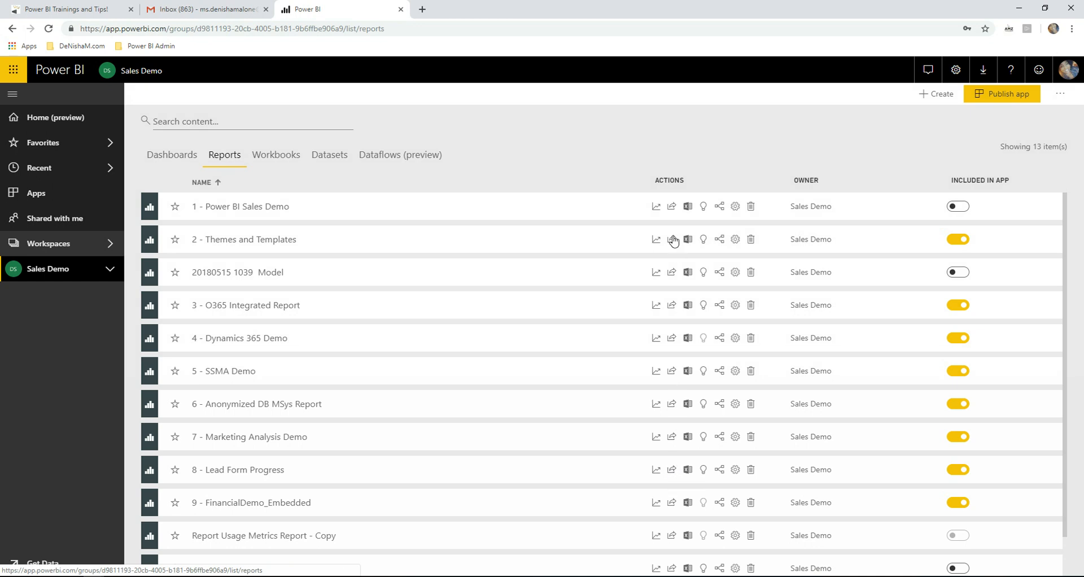
mouse_move(655, 205)
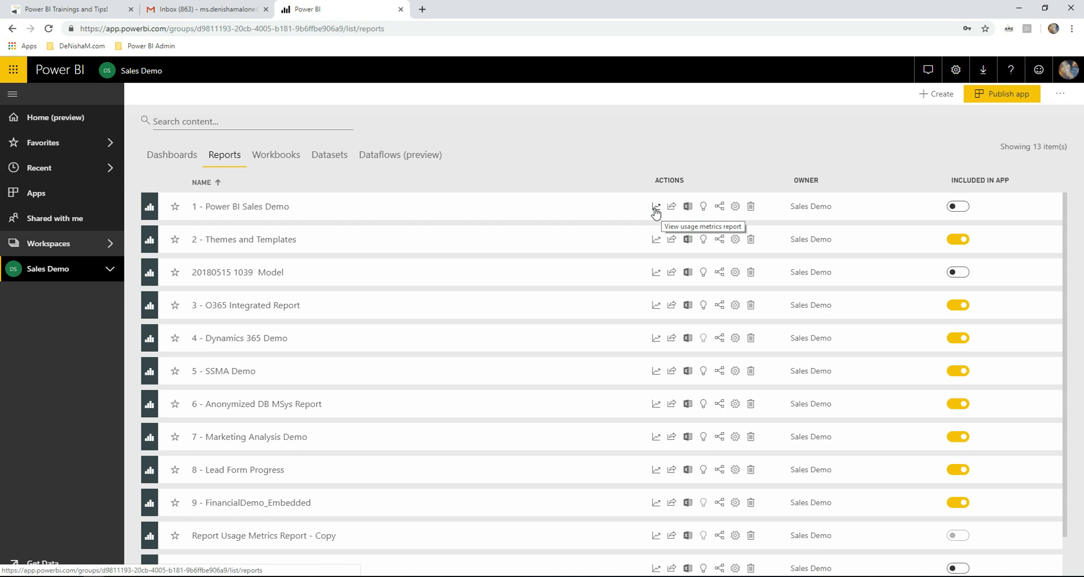
View the usage metrics report for '1 - Power BI Sales Demo'.
click(654, 205)
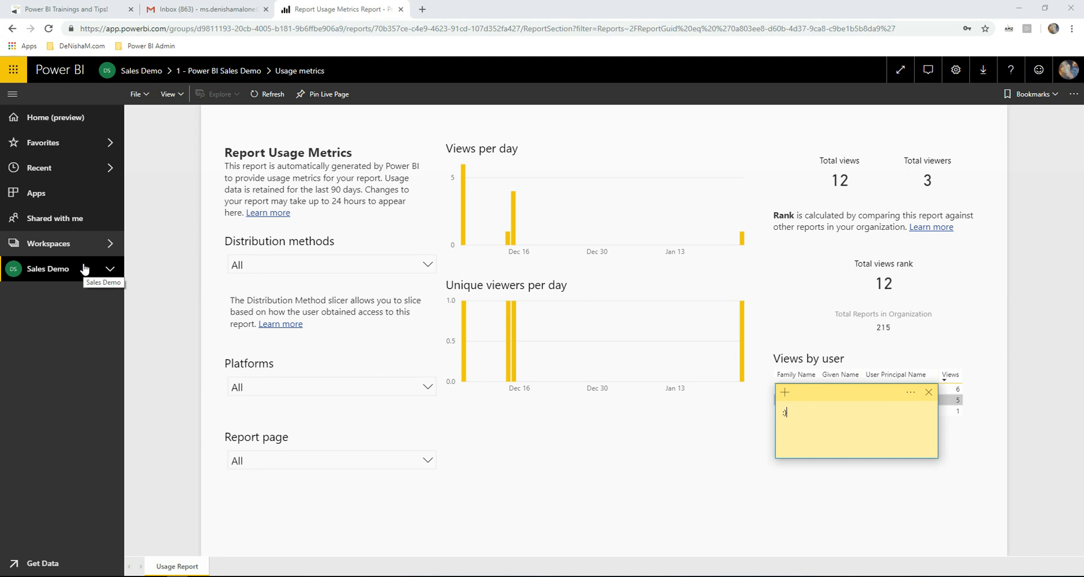
mouse_move(293, 271)
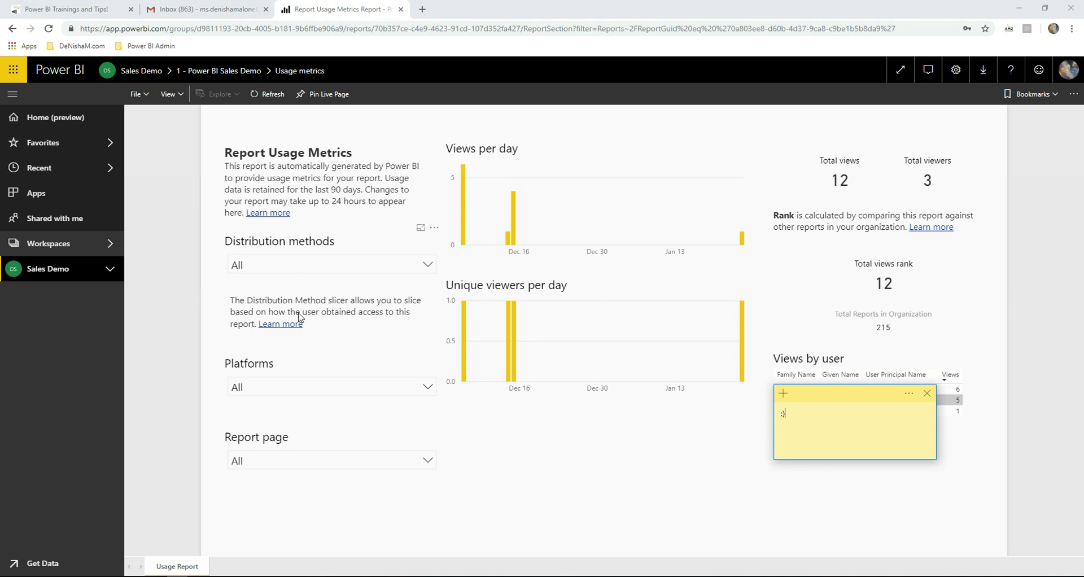
mouse_move(274, 394)
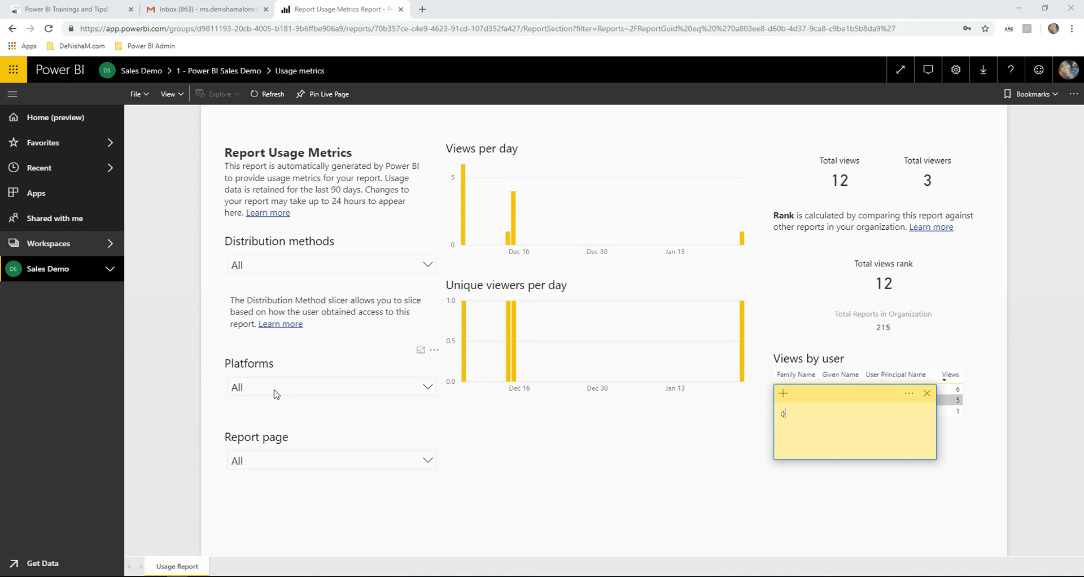
mouse_move(309, 471)
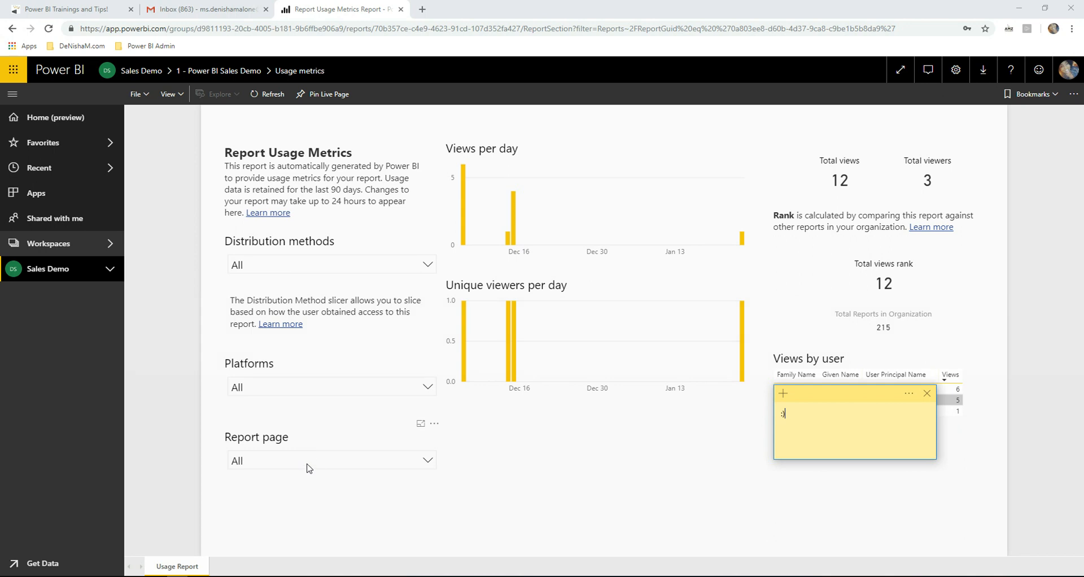
mouse_move(860, 217)
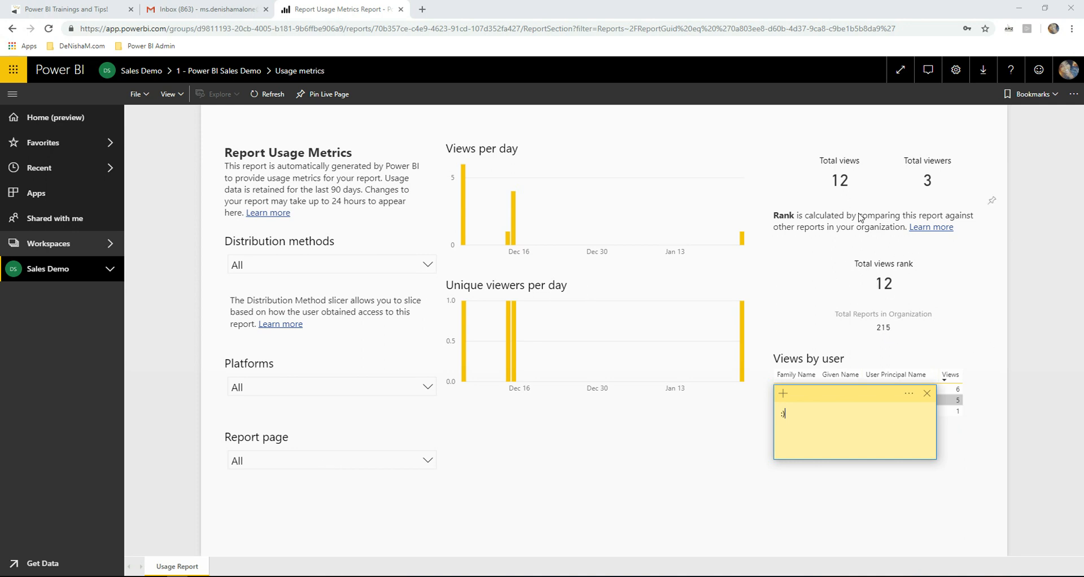
mouse_move(905, 193)
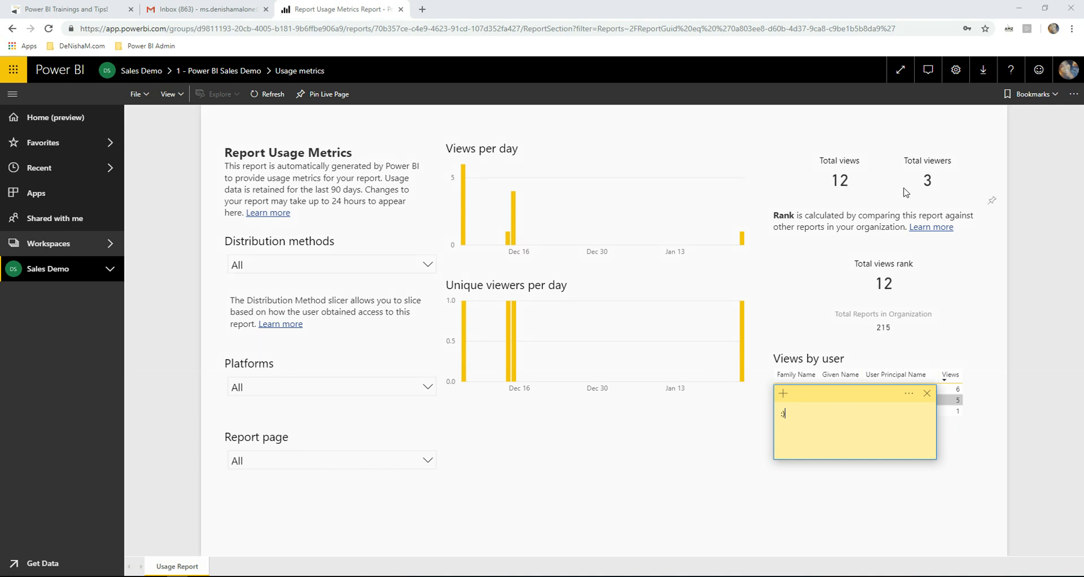
mouse_move(488, 192)
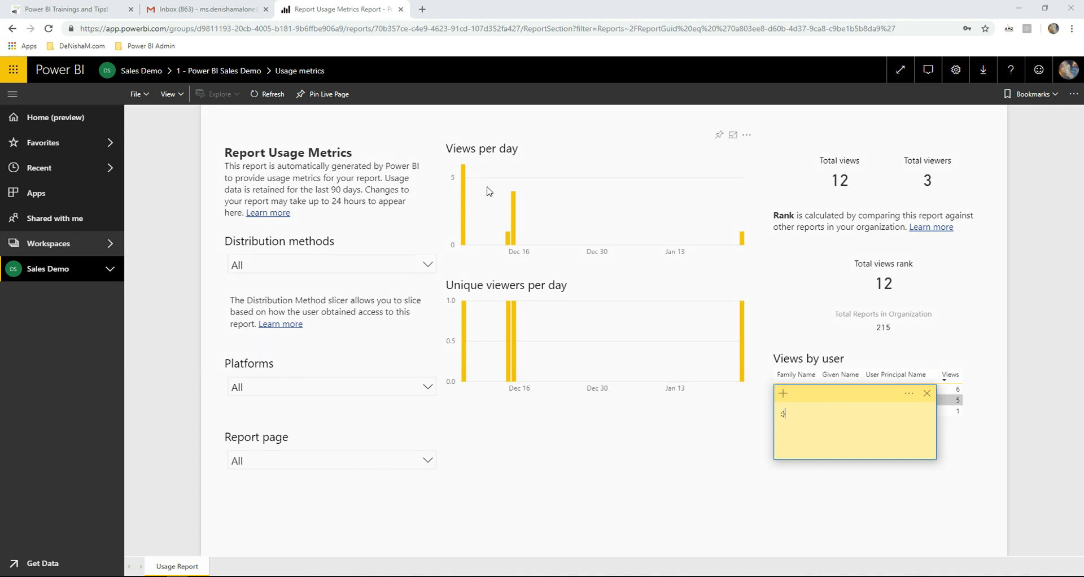
mouse_move(551, 336)
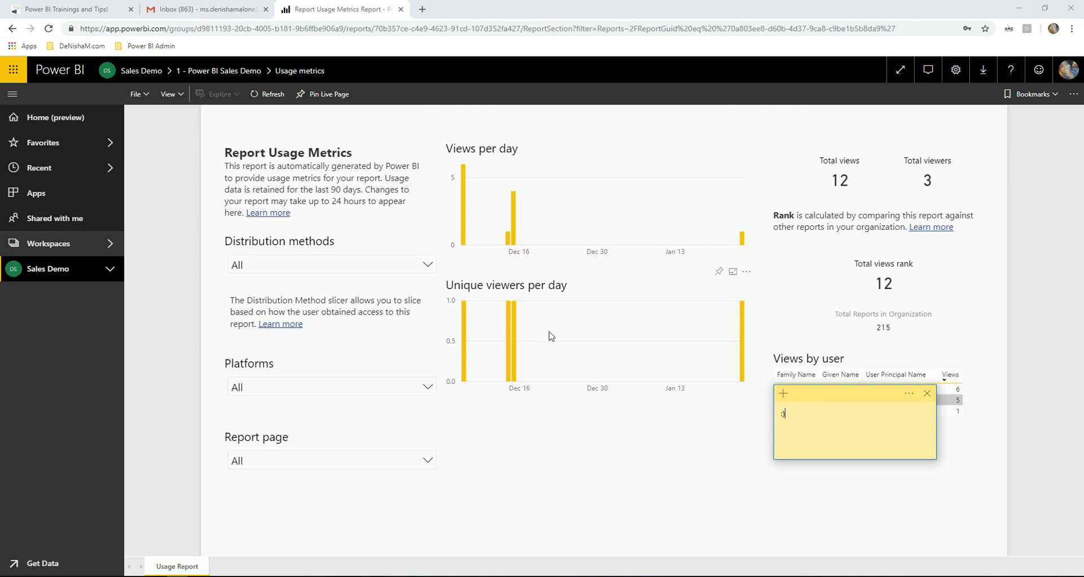
mouse_move(761, 341)
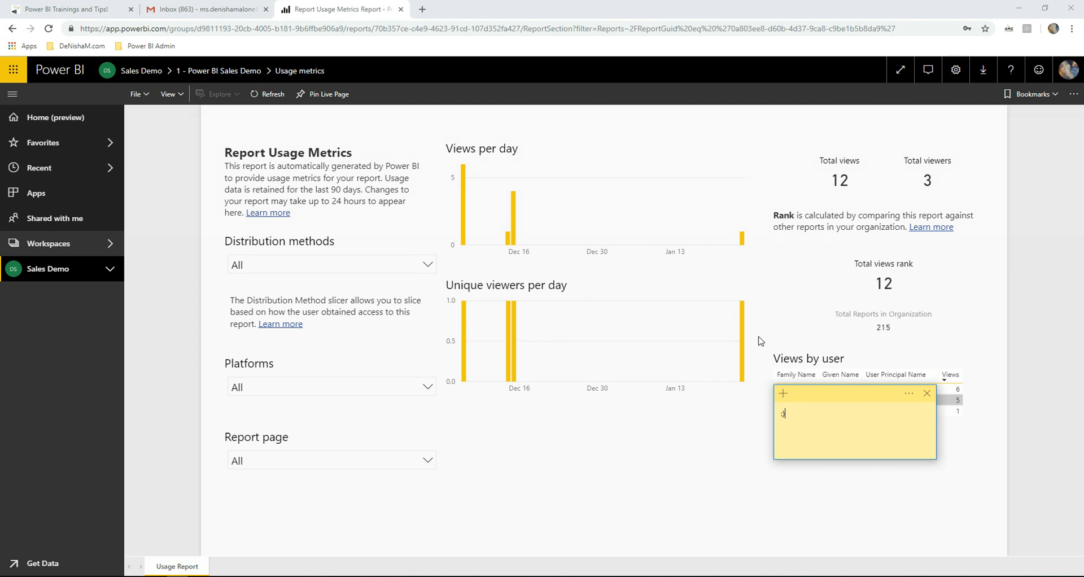
mouse_move(649, 208)
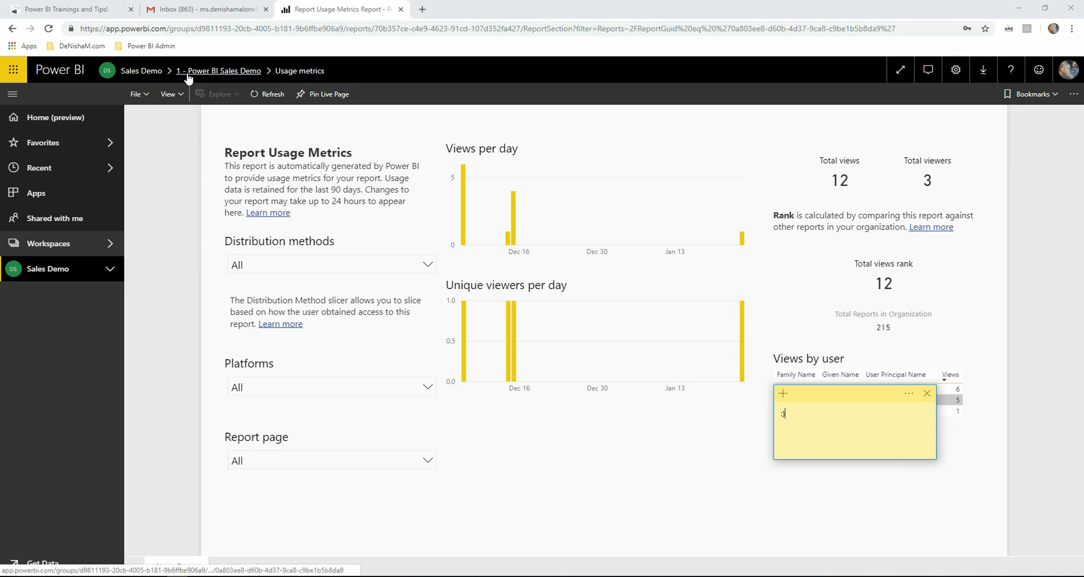
mouse_move(417, 222)
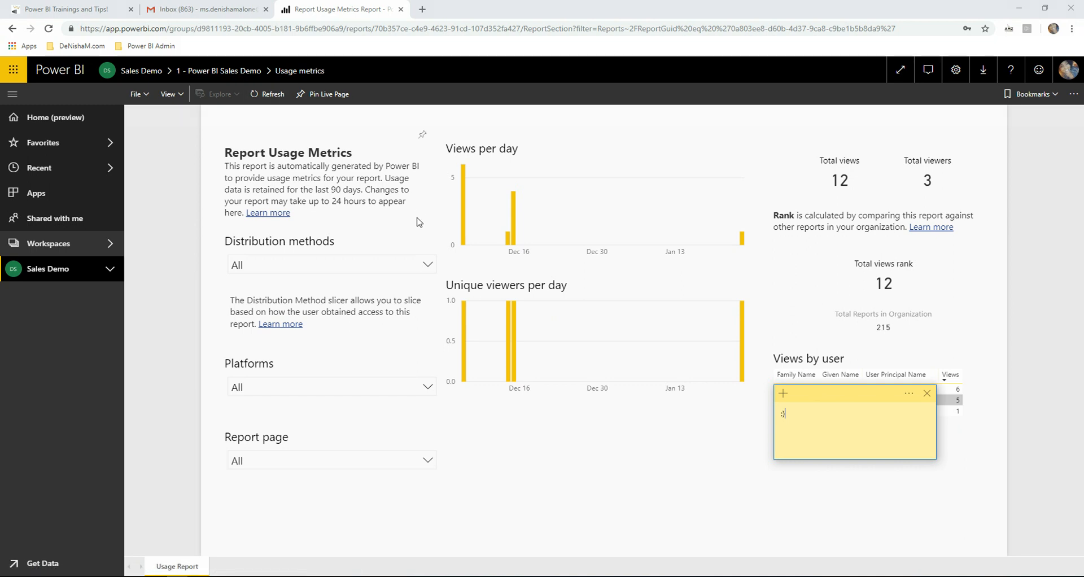
mouse_move(491, 266)
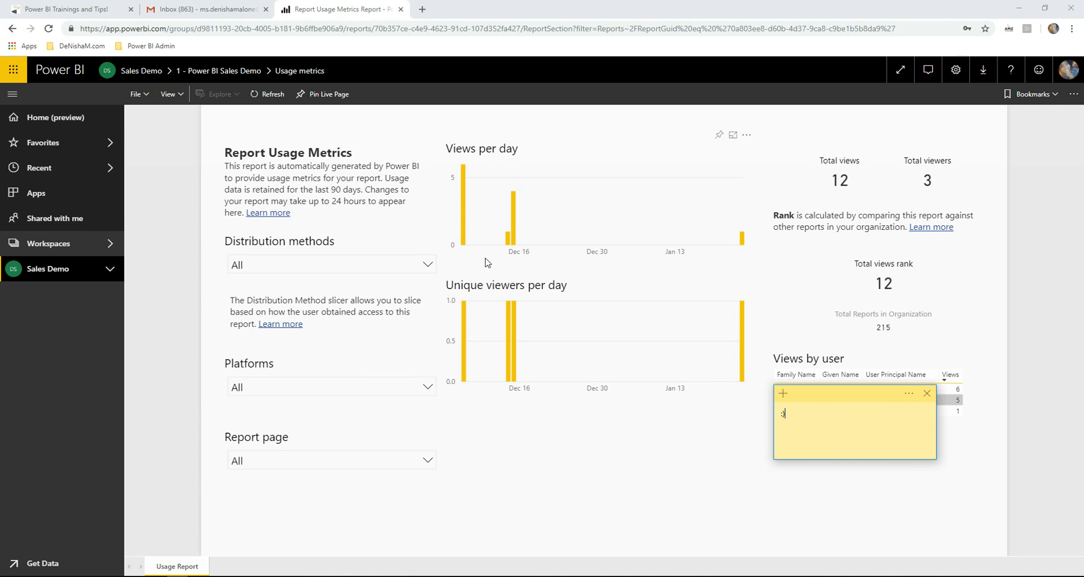
mouse_move(210, 144)
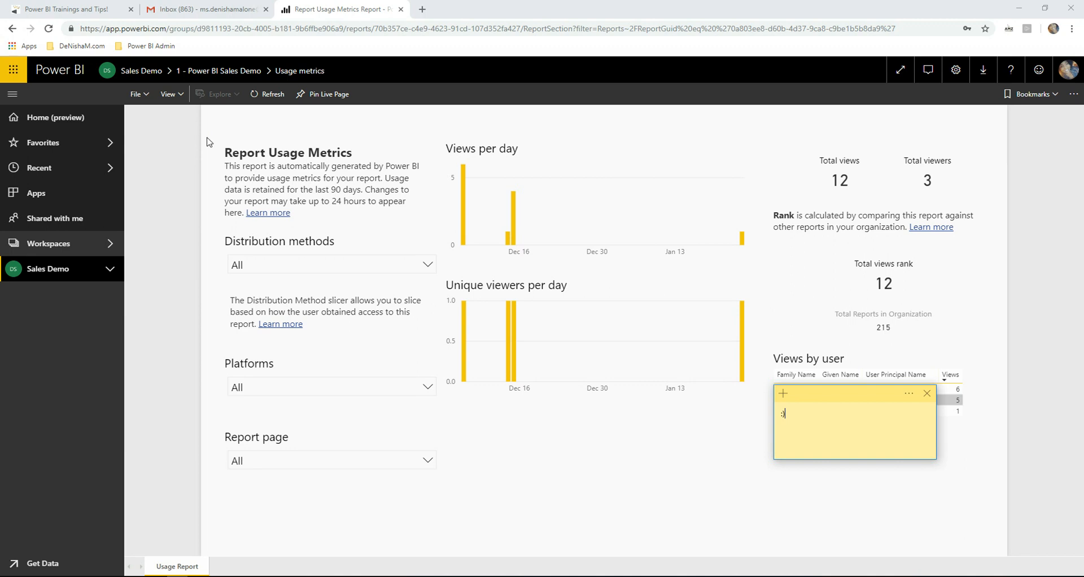
mouse_move(138, 93)
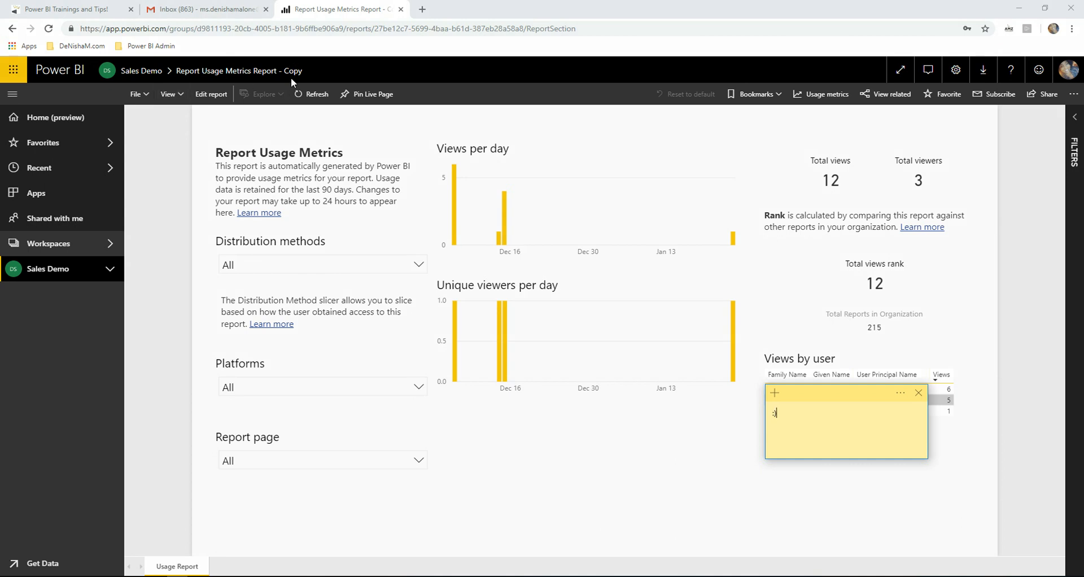
mouse_move(167, 97)
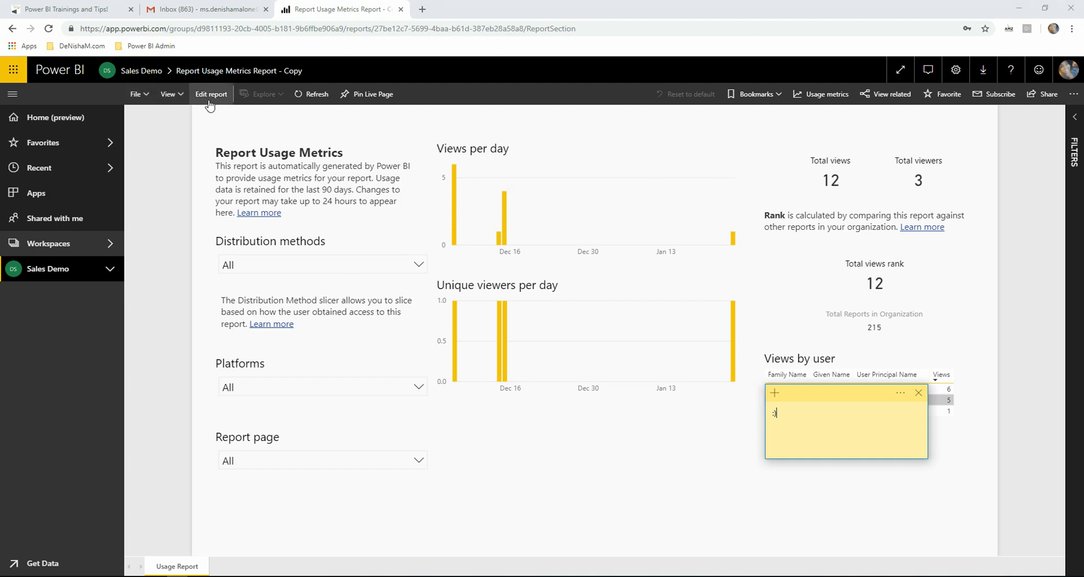
mouse_move(212, 94)
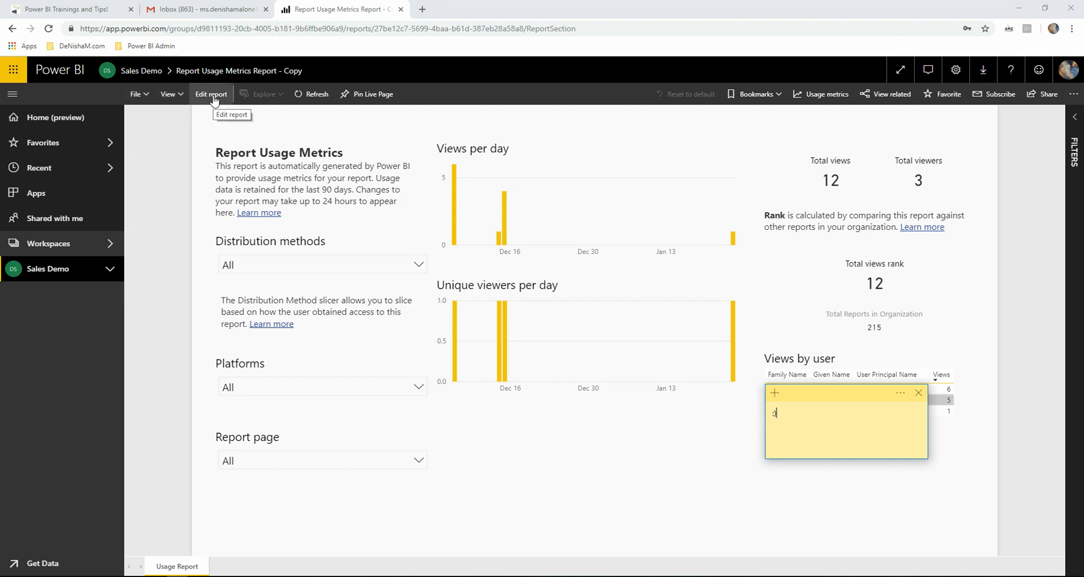
Edit the report copy and remove the ReportGuid report-level filter so all reports count.
click(211, 93)
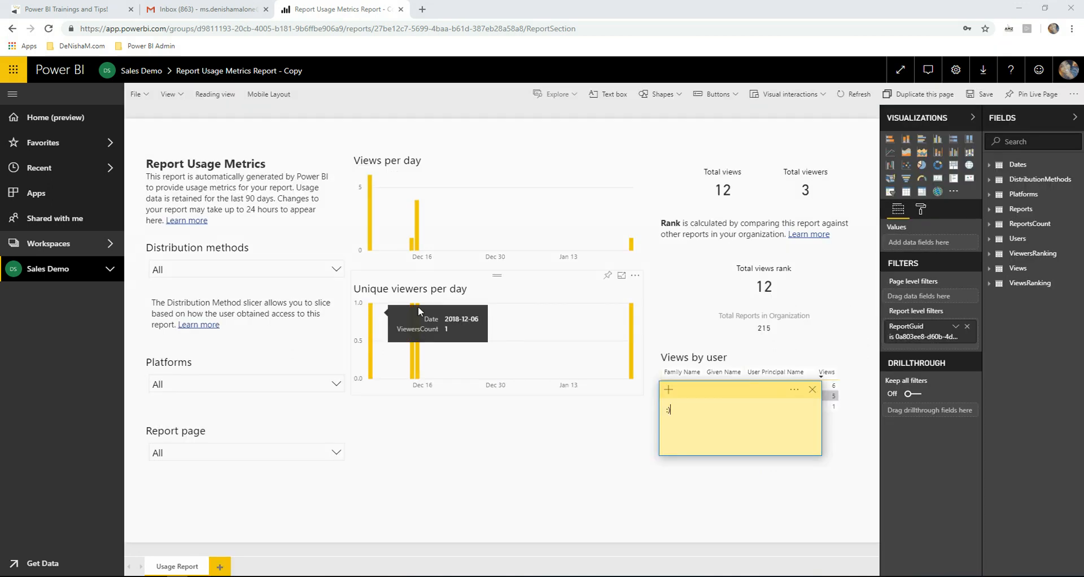
mouse_move(1033, 280)
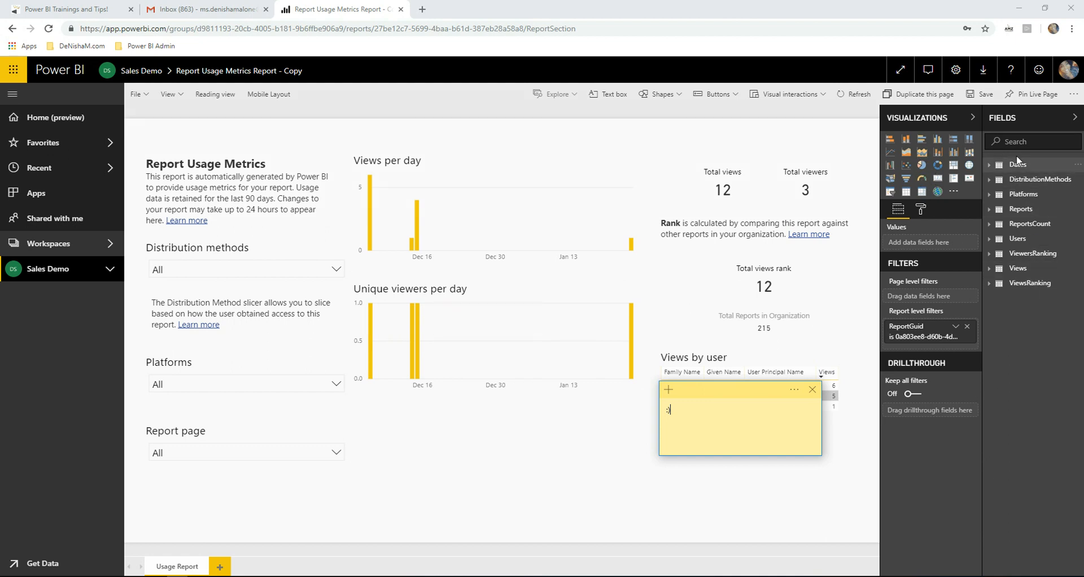
mouse_move(1022, 215)
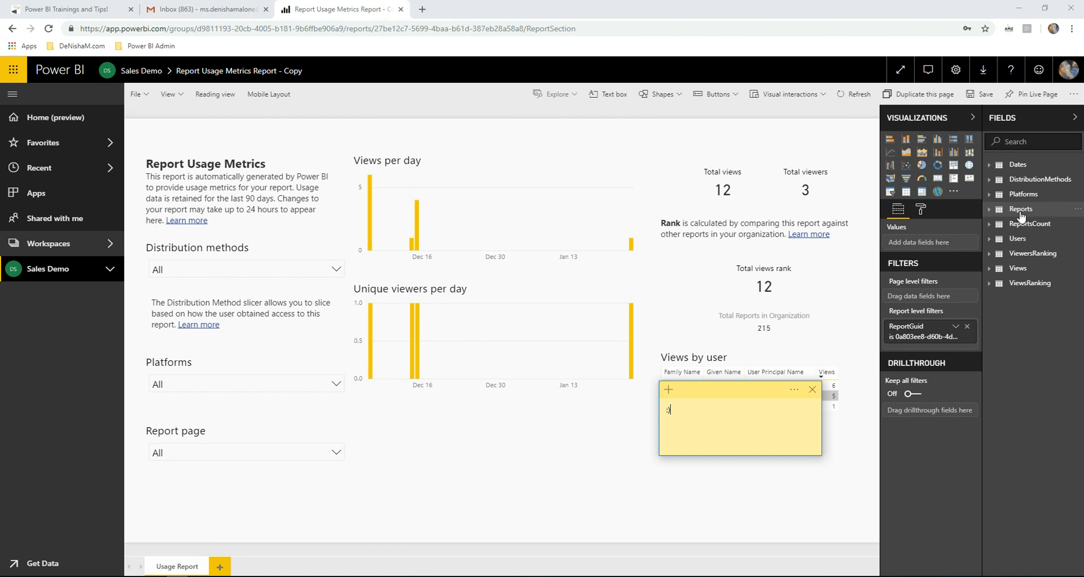
mouse_move(958, 294)
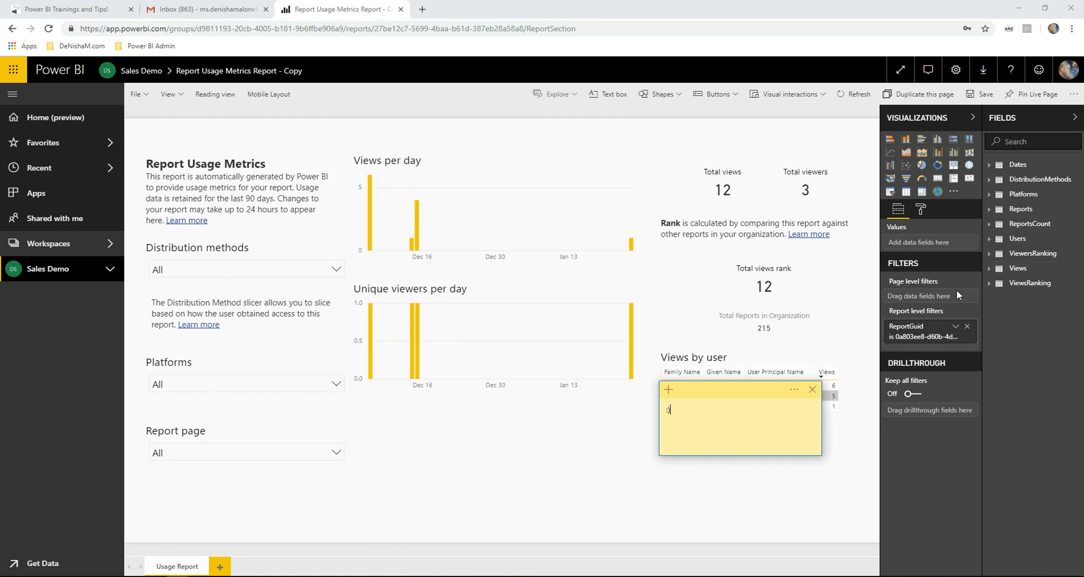
click(966, 327)
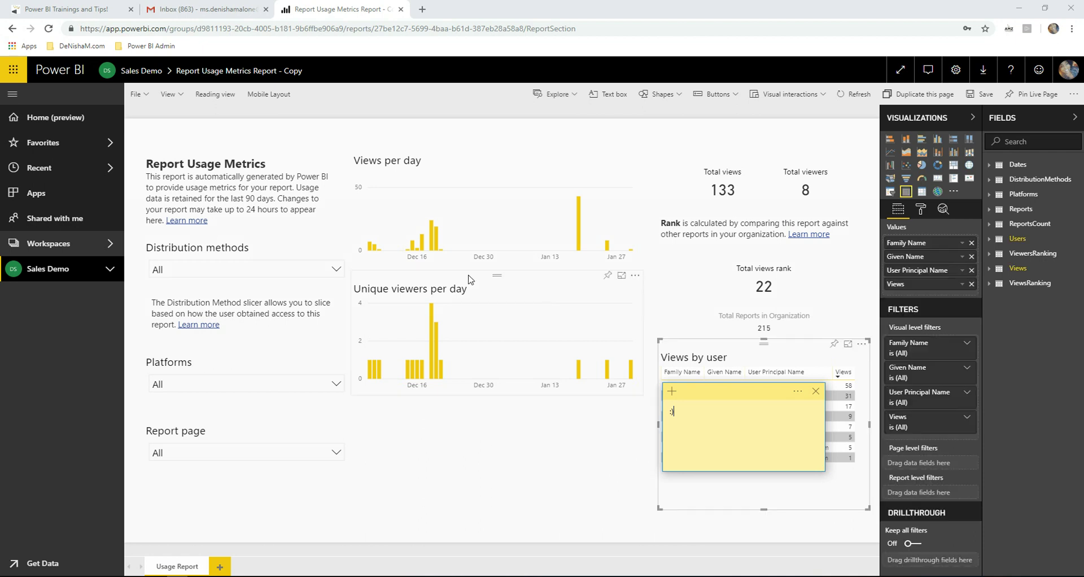
mouse_move(454, 318)
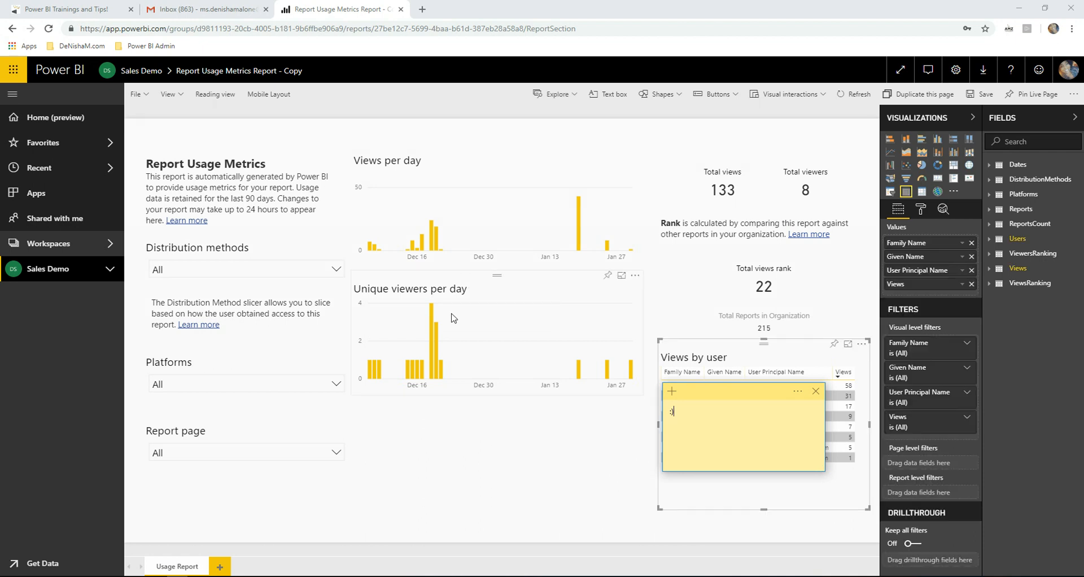
Add a slicer on the page bound to the Reports table's DisplayName field.
click(484, 222)
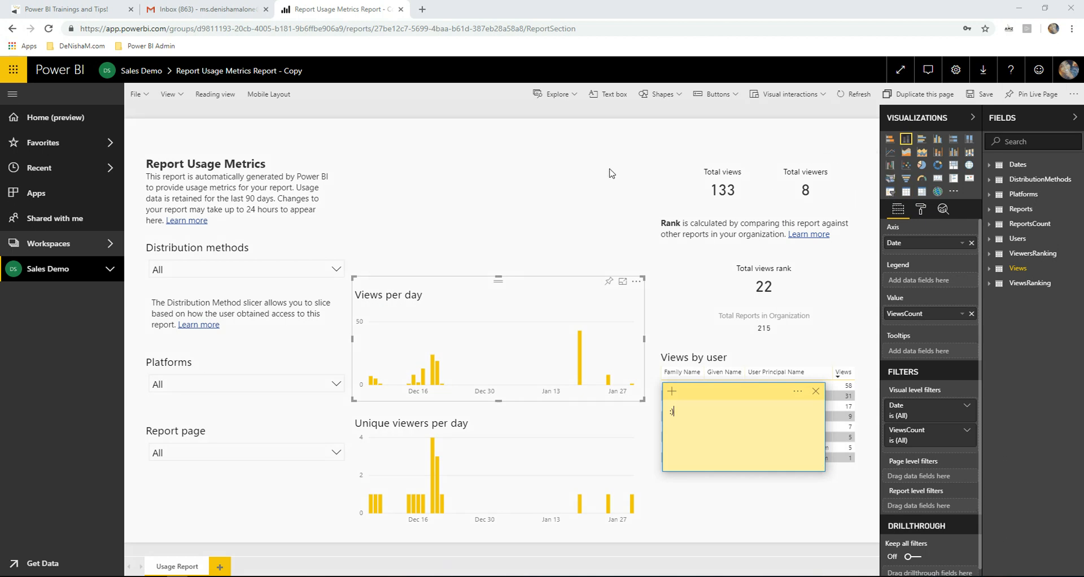
mouse_move(889, 192)
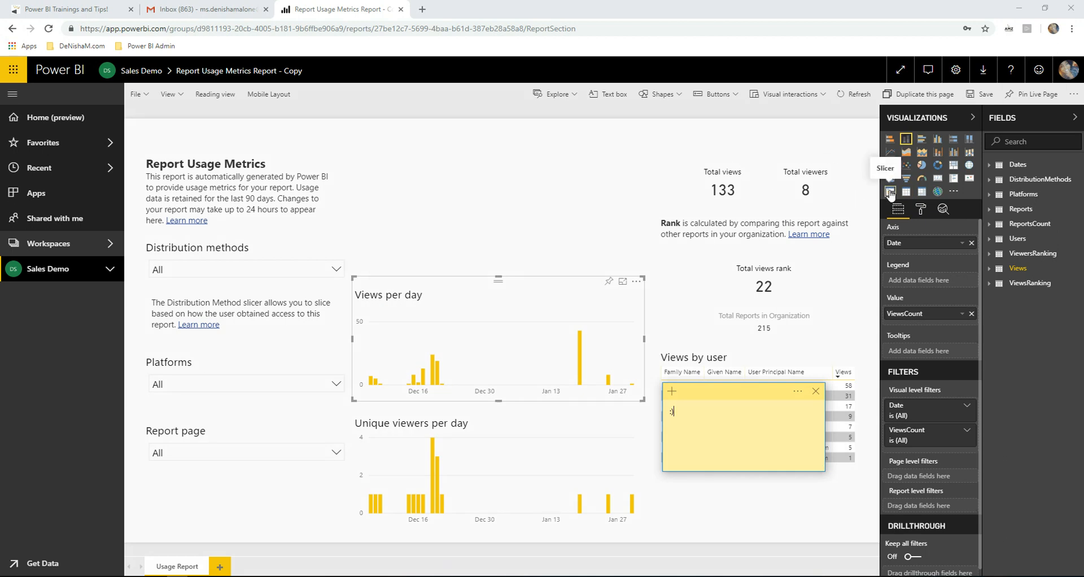
click(891, 191)
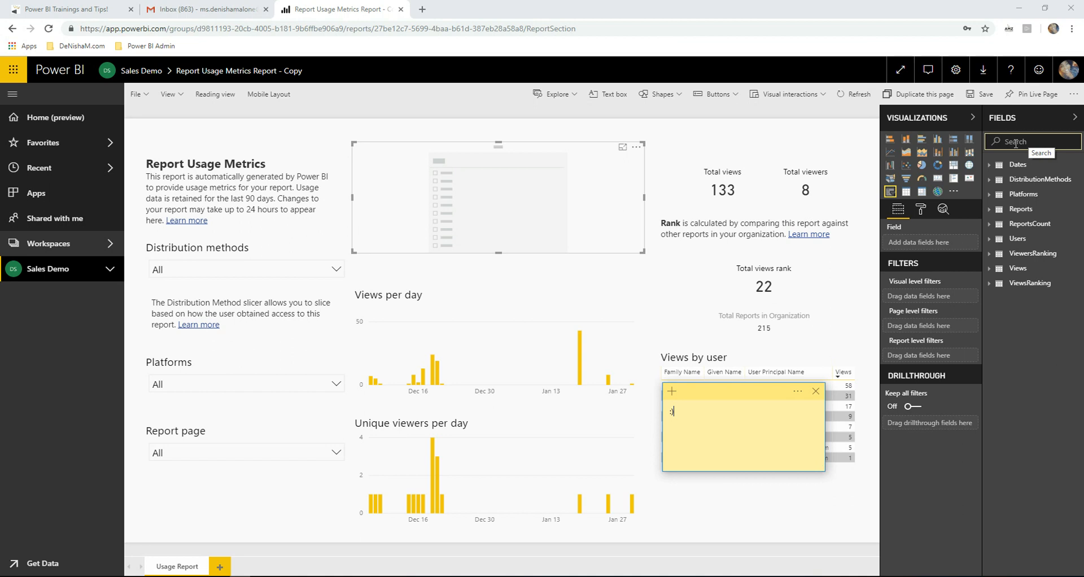
mouse_move(1020, 208)
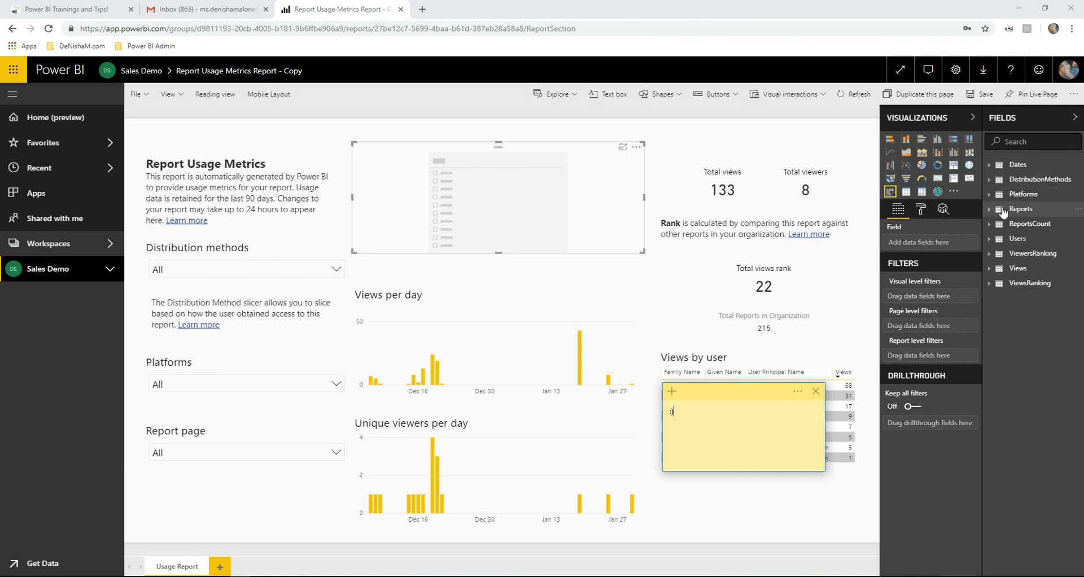
click(989, 209)
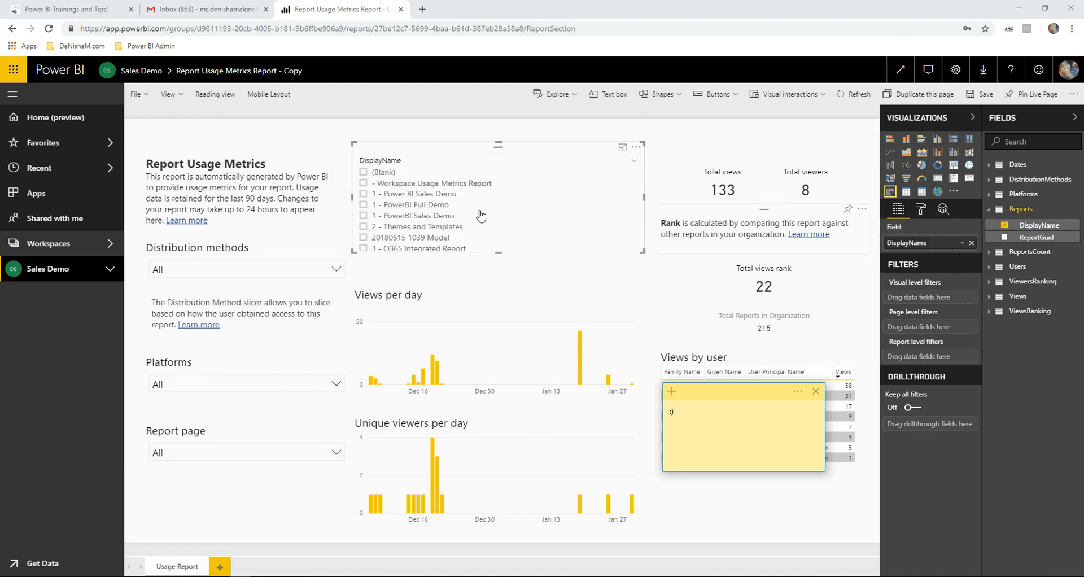
scroll(down, 3)
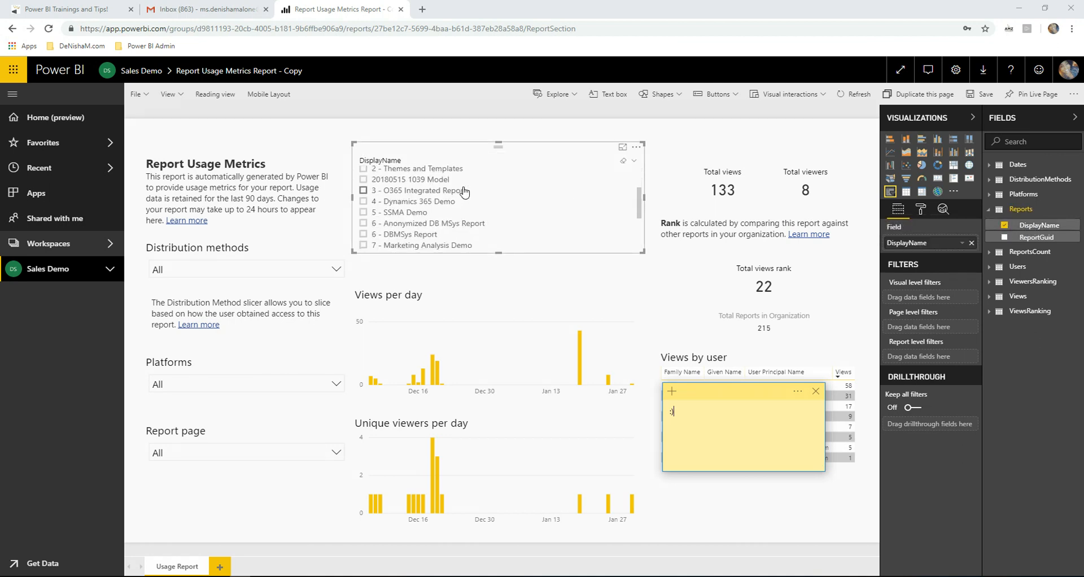
scroll(up, 3)
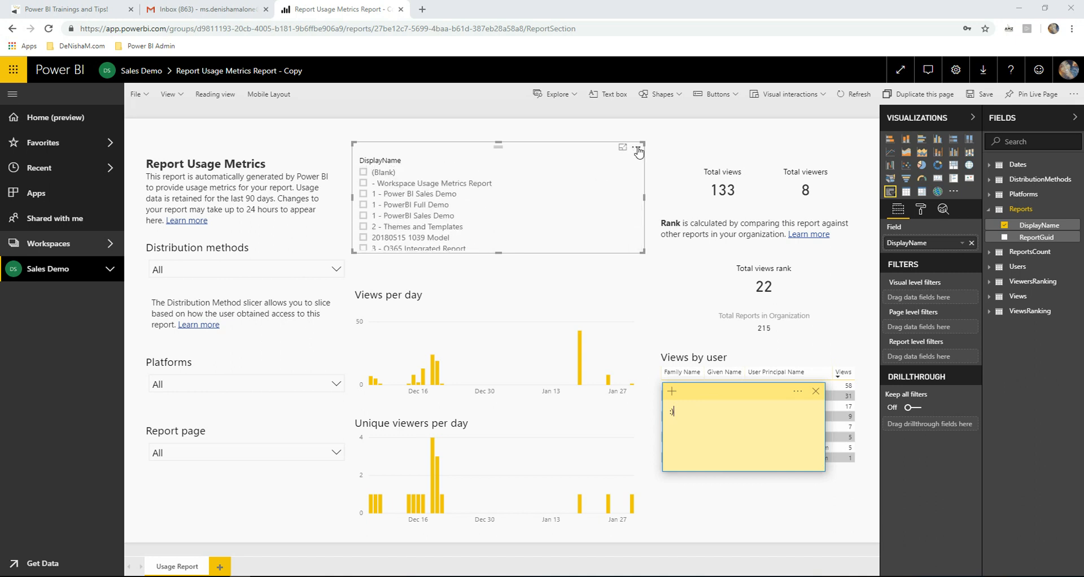
mouse_move(636, 150)
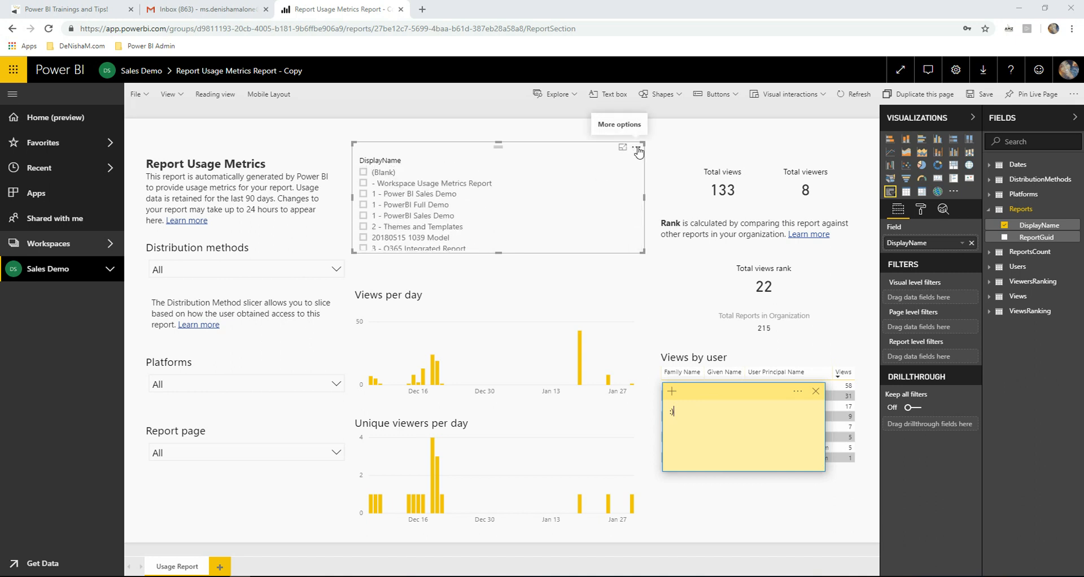
Enable the Search box on the DisplayName slicer.
click(635, 149)
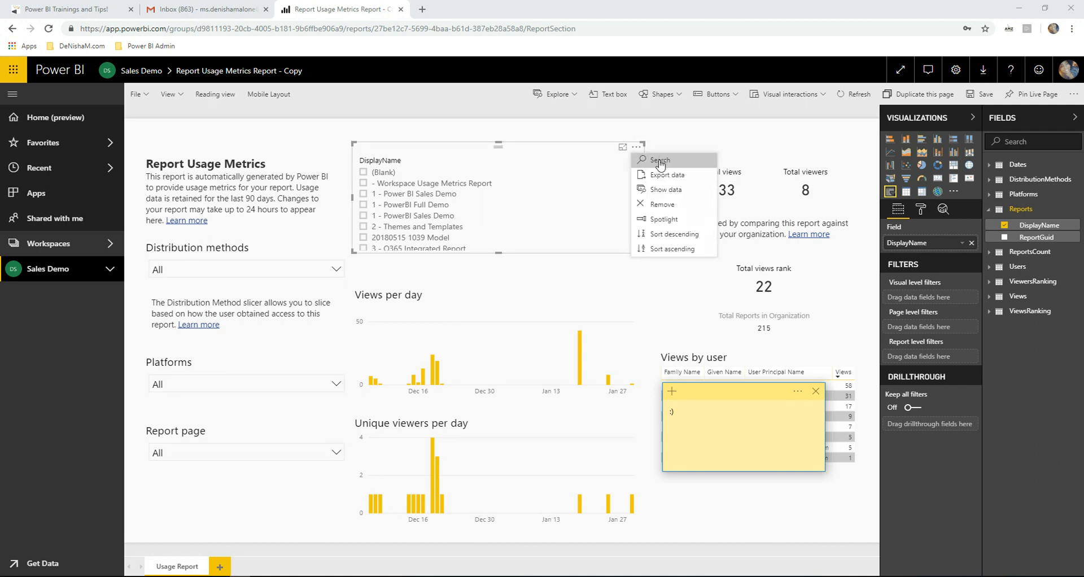
click(658, 159)
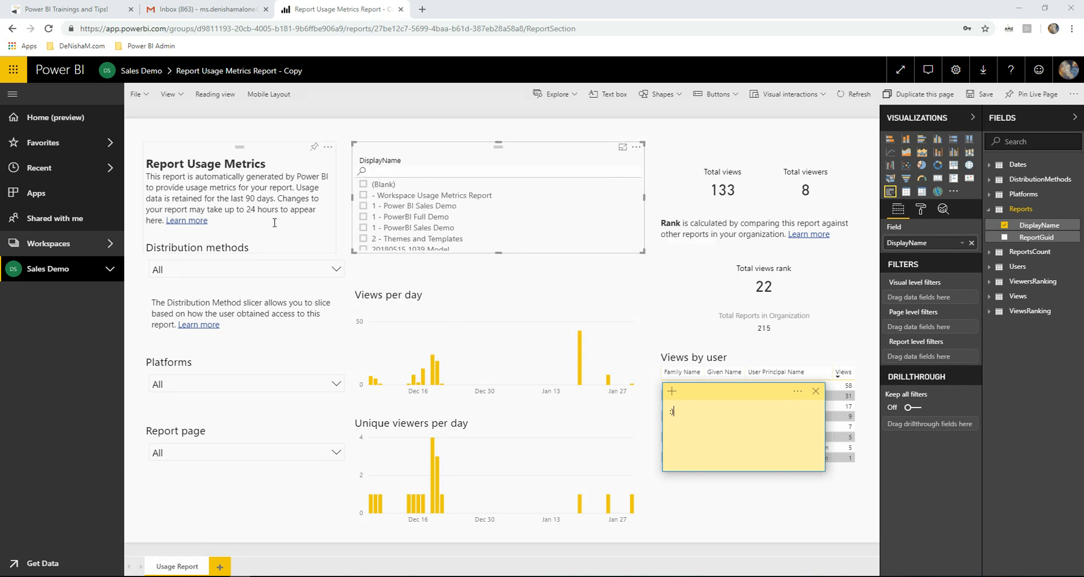
mouse_move(749, 174)
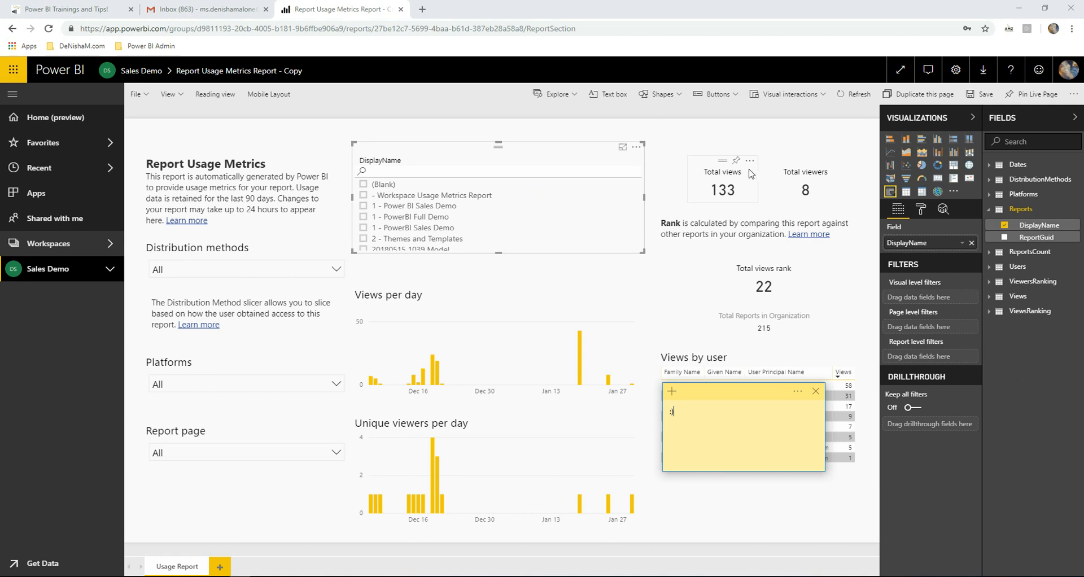
mouse_move(778, 187)
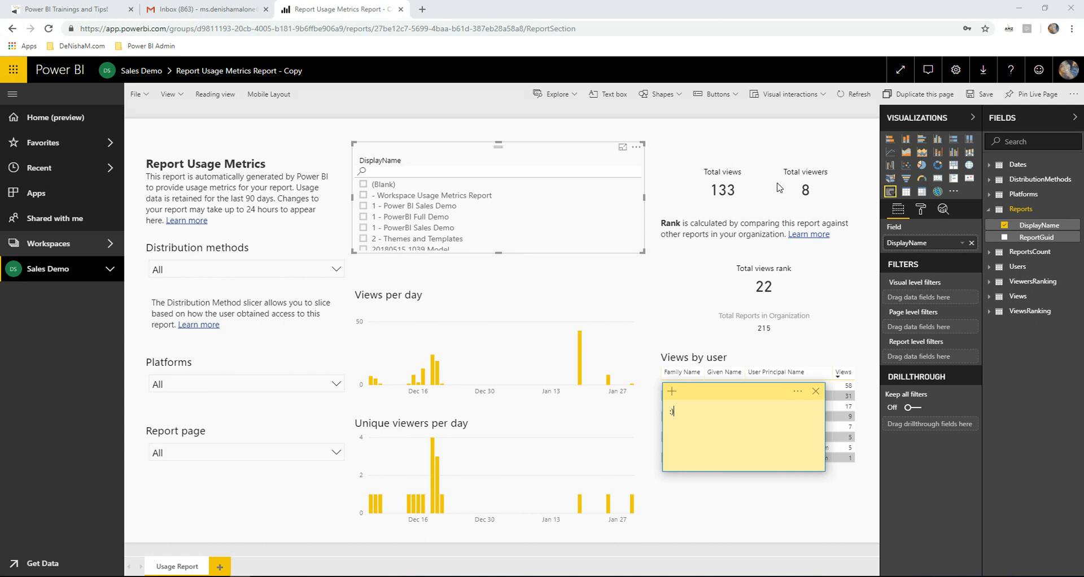
mouse_move(806, 209)
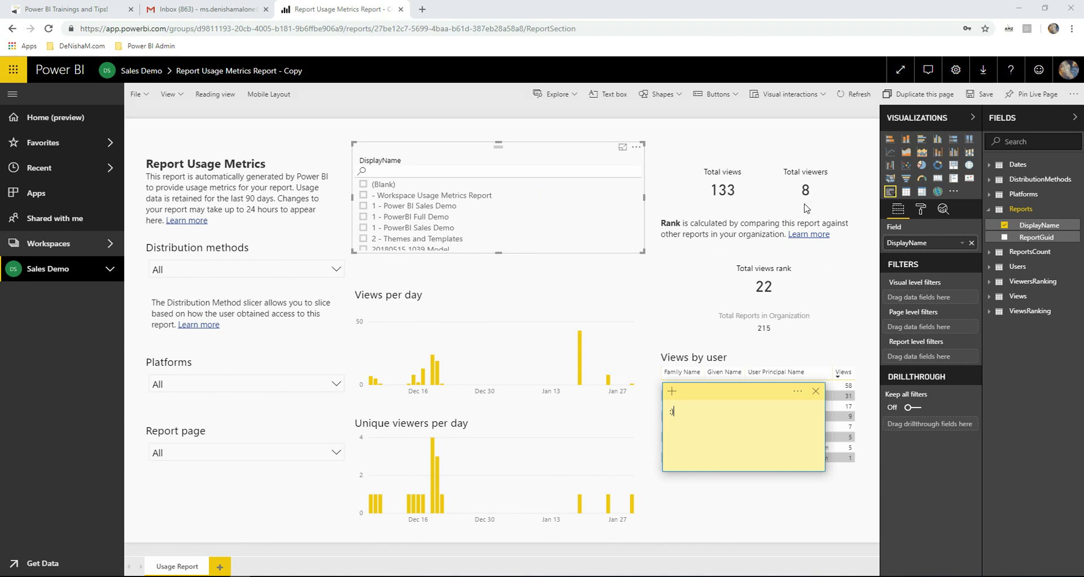
mouse_move(137, 94)
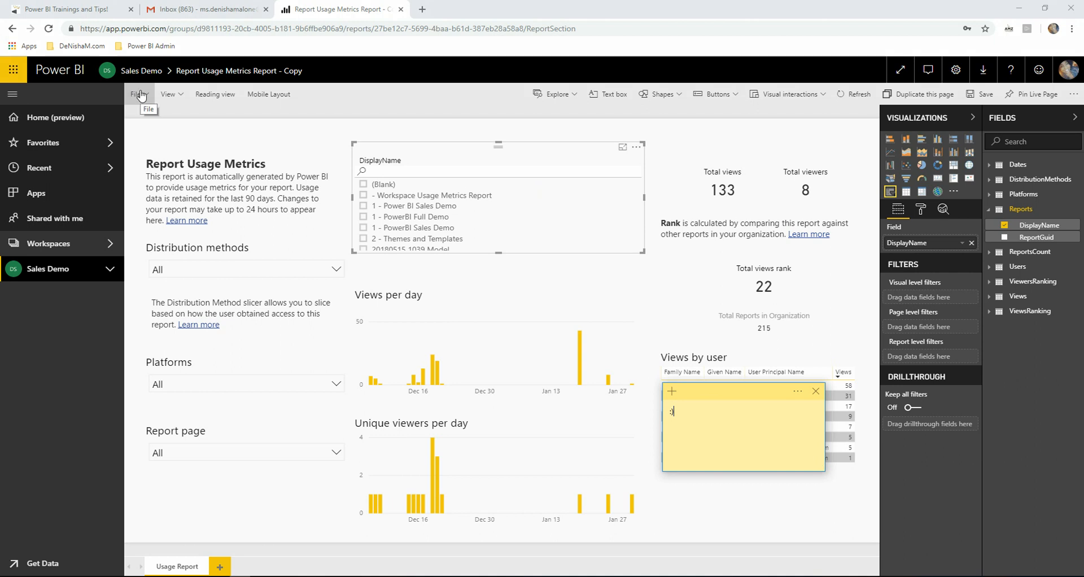
Return the report copy with its DisplayName slicer to Reading view.
click(137, 94)
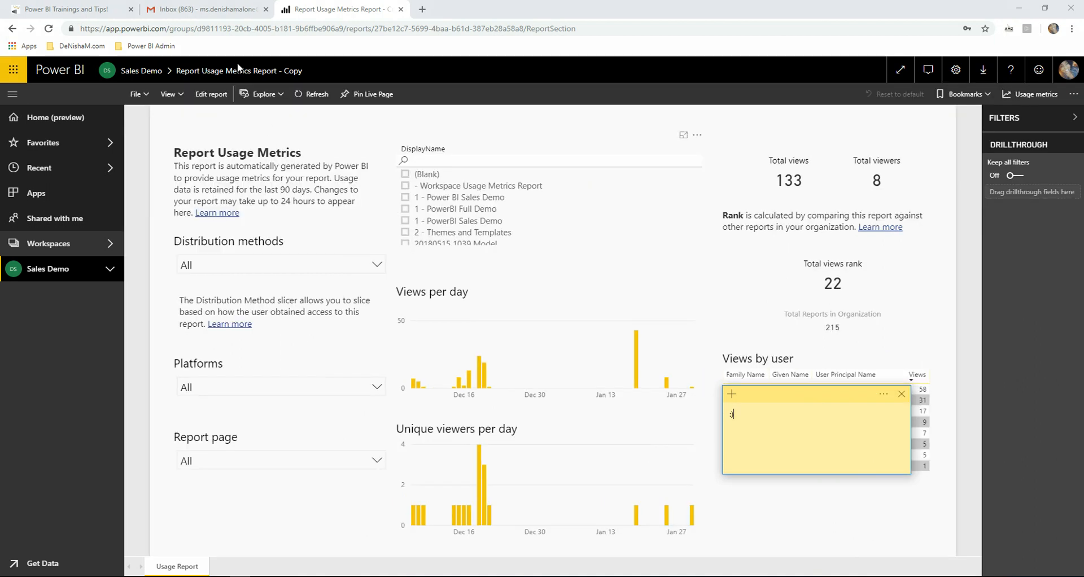
mouse_move(1017, 174)
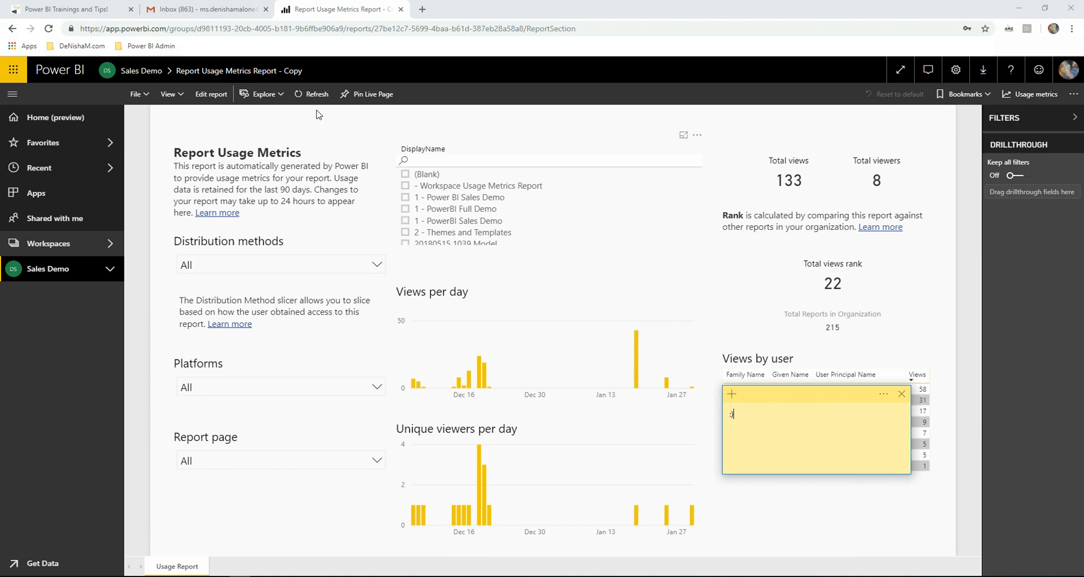
mouse_move(239, 70)
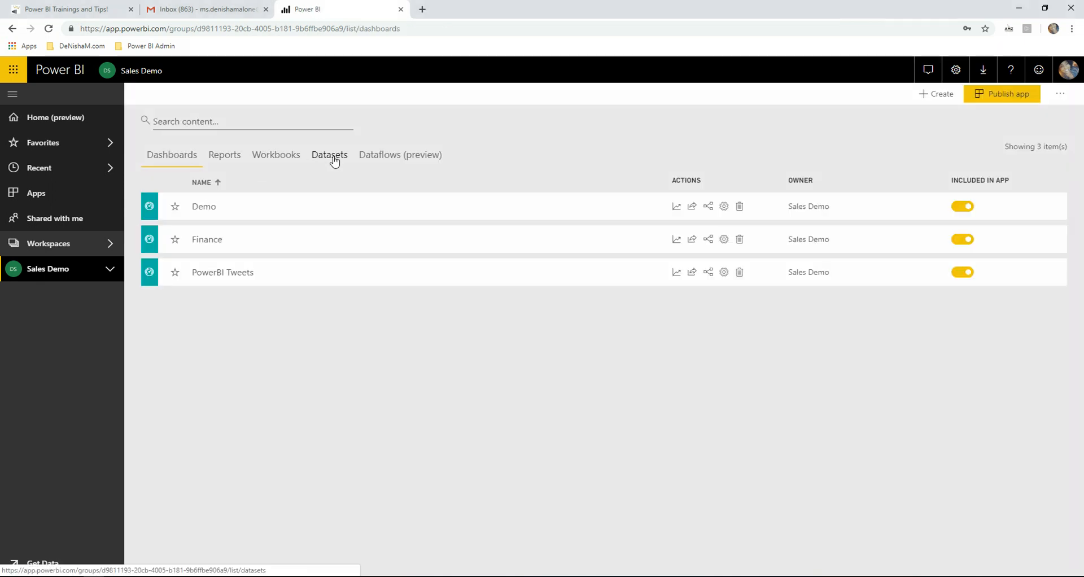
Locate the 'Report Usage Metrics Model - Copy' dataset and begin renaming it.
click(329, 153)
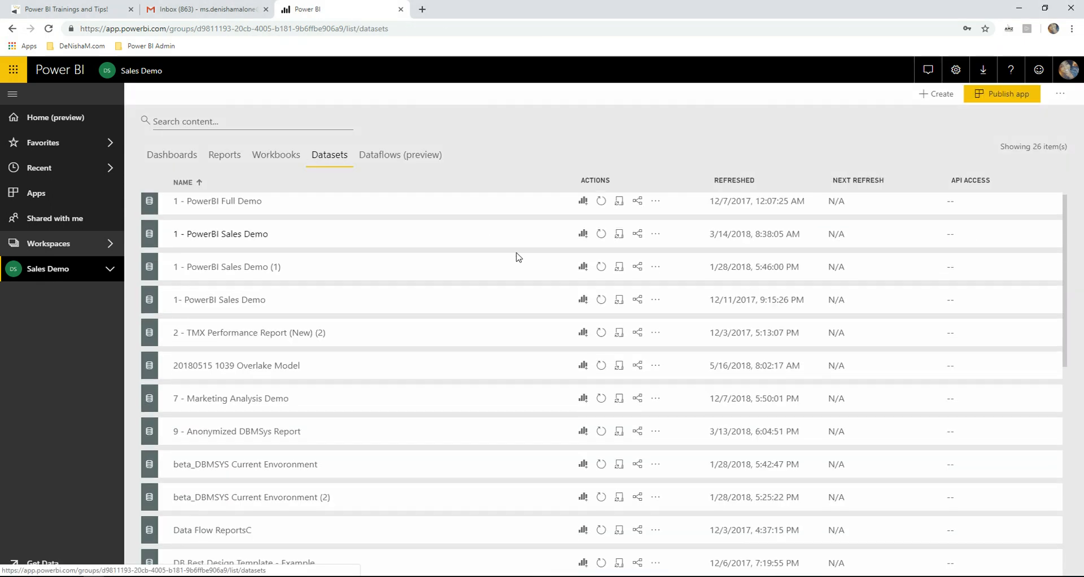
scroll(down, 3)
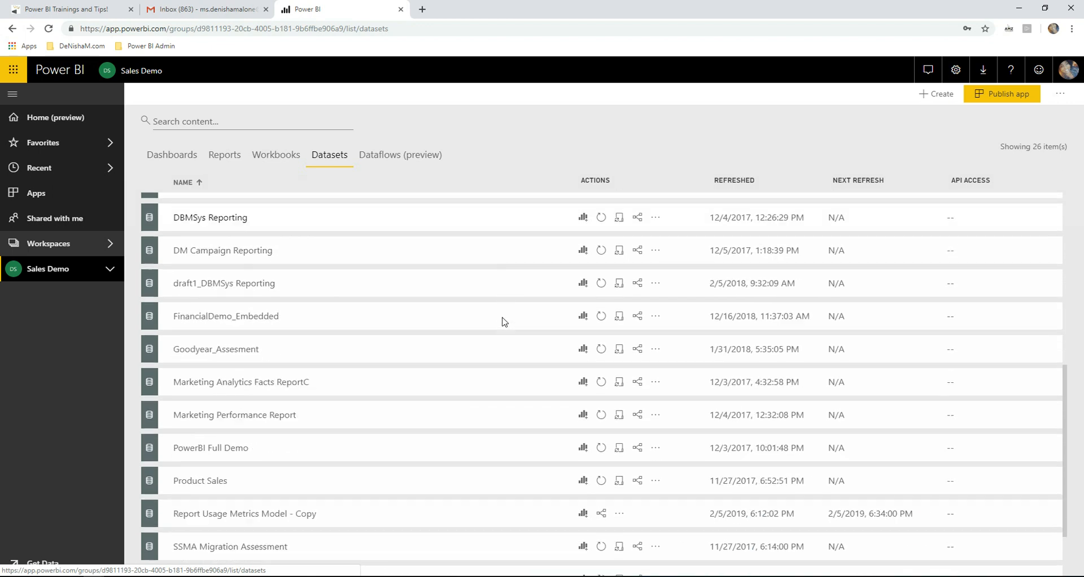
scroll(down, 3)
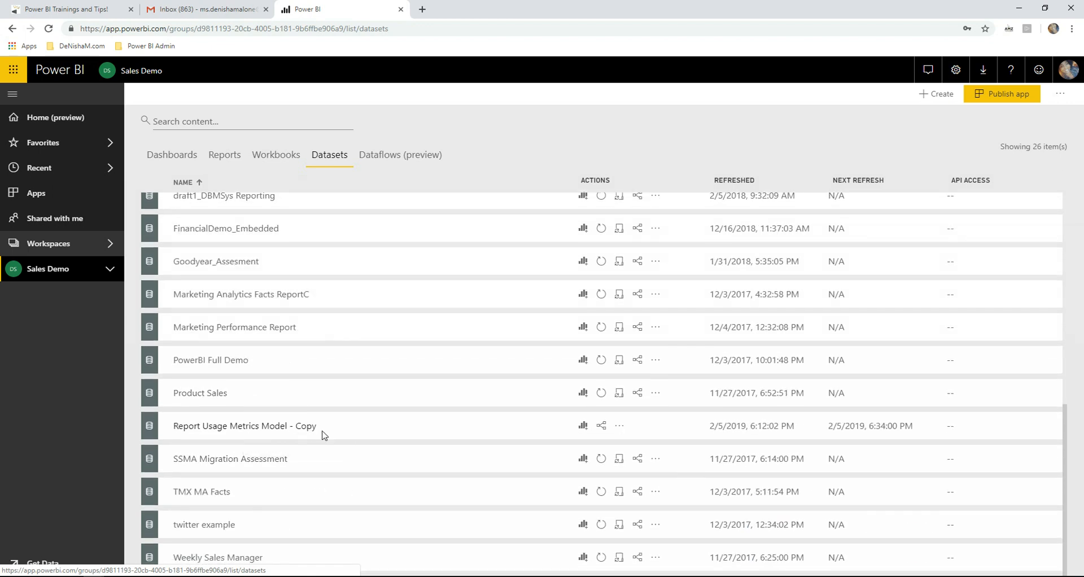
click(620, 425)
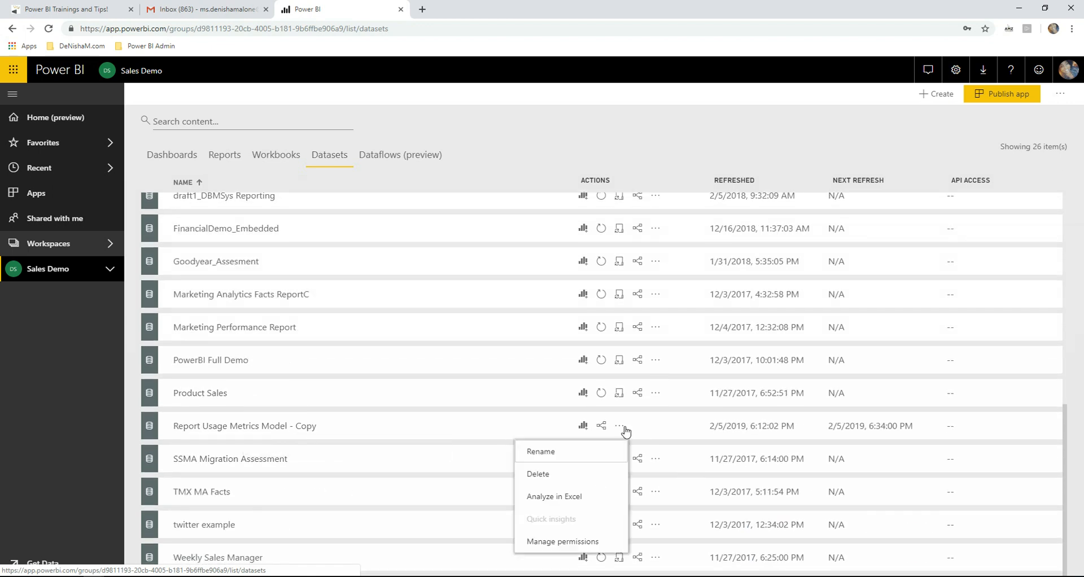
click(541, 452)
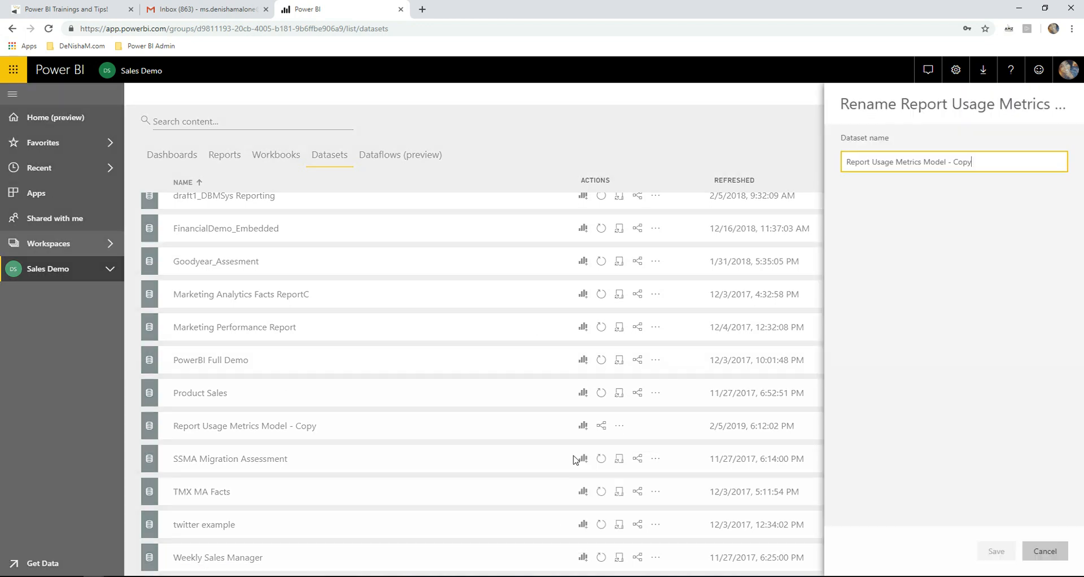
Rename the dataset to 'Workspace Usage Metrics' and save.
text(Workspace Usage)
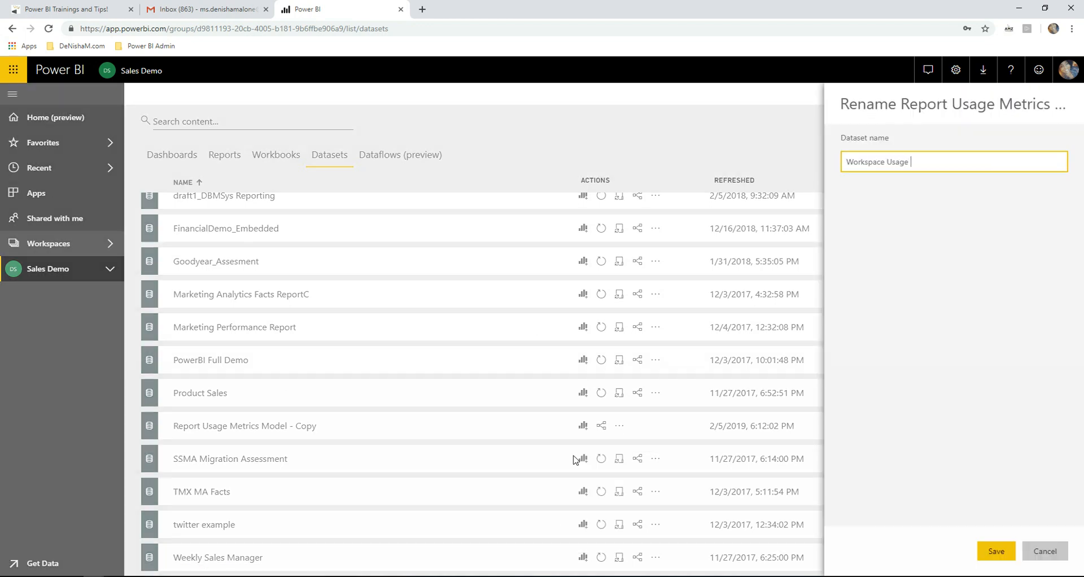
text(Metrics)
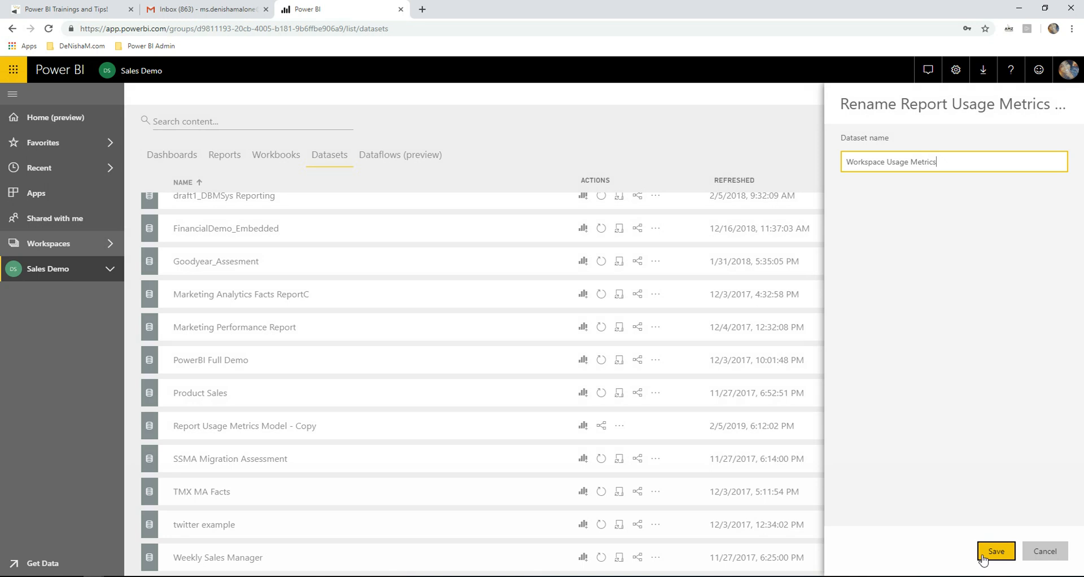
click(996, 551)
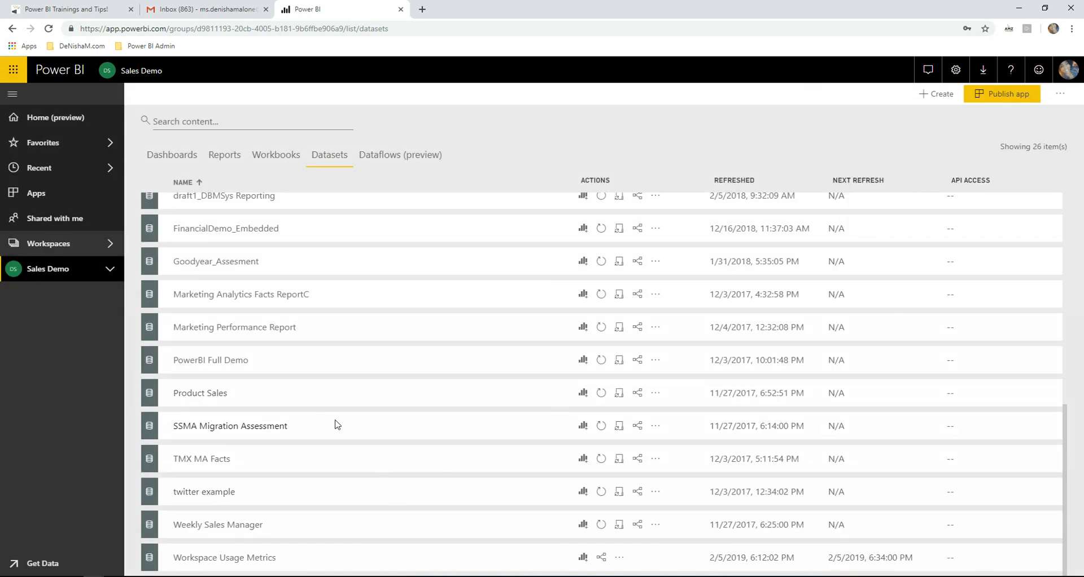
mouse_move(785, 570)
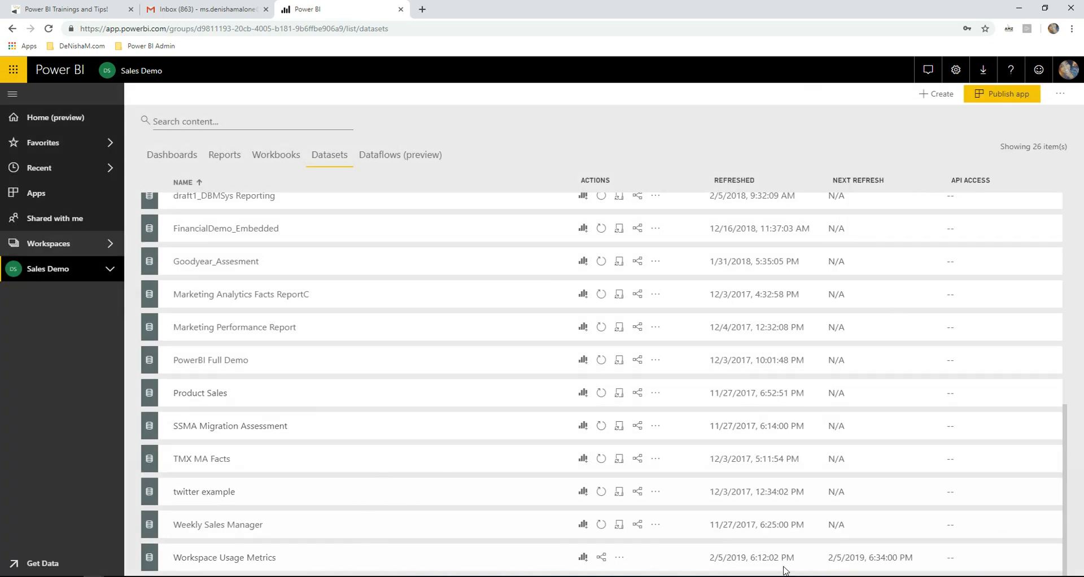
mouse_move(874, 569)
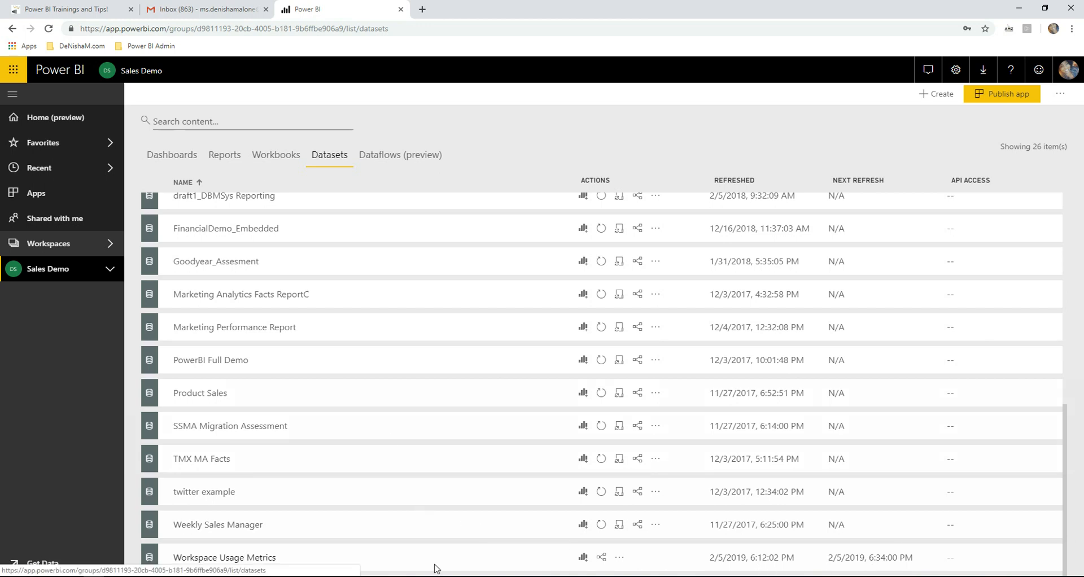
mouse_move(223, 557)
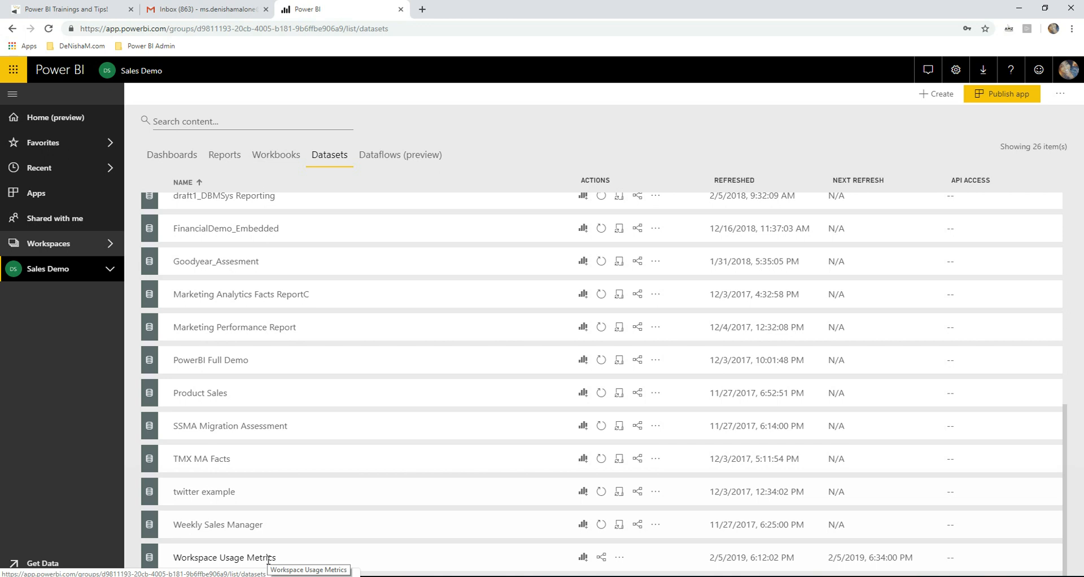
mouse_move(358, 541)
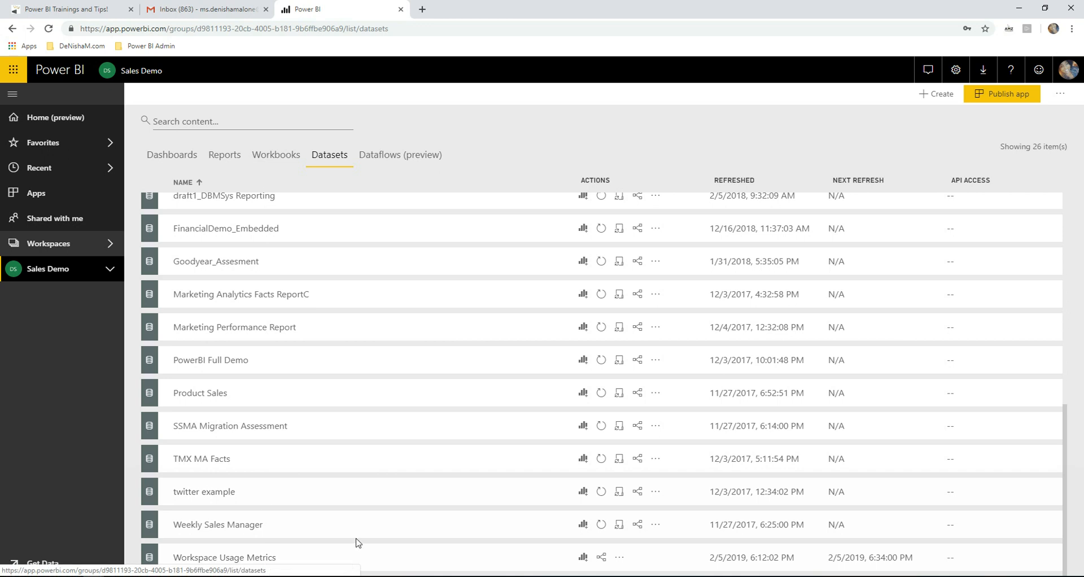